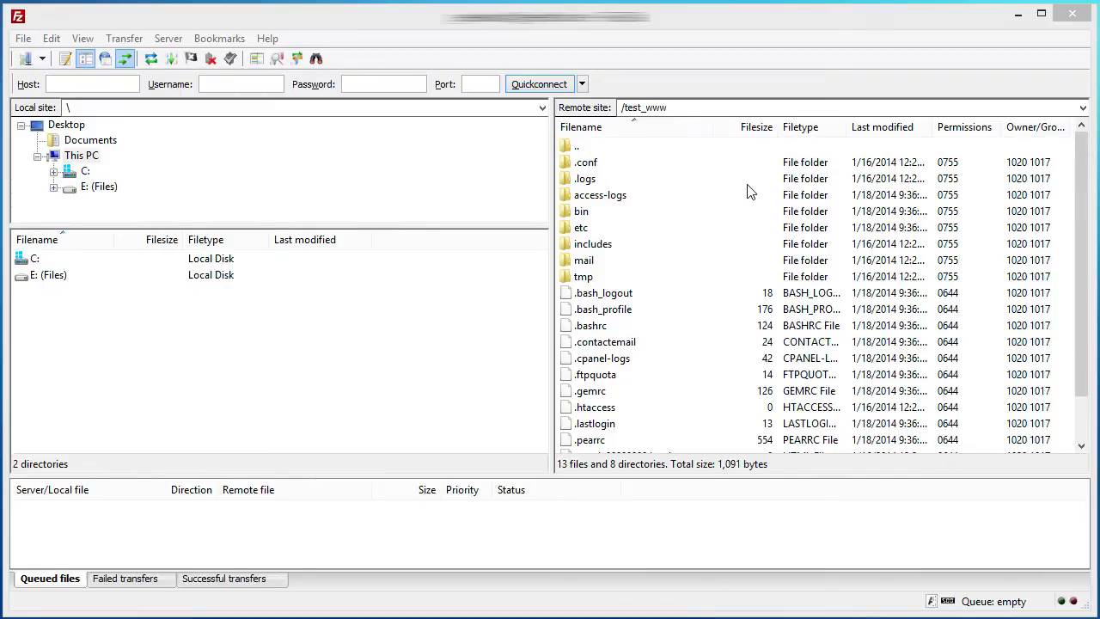
pyautogui.moveTo(695, 165)
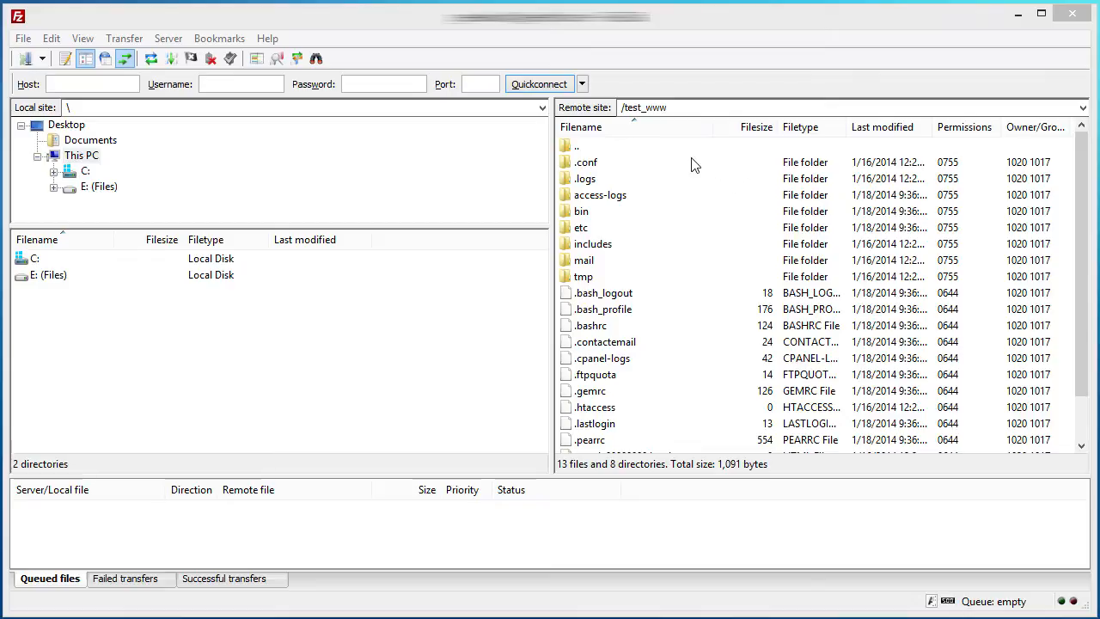
pyautogui.moveTo(615, 165)
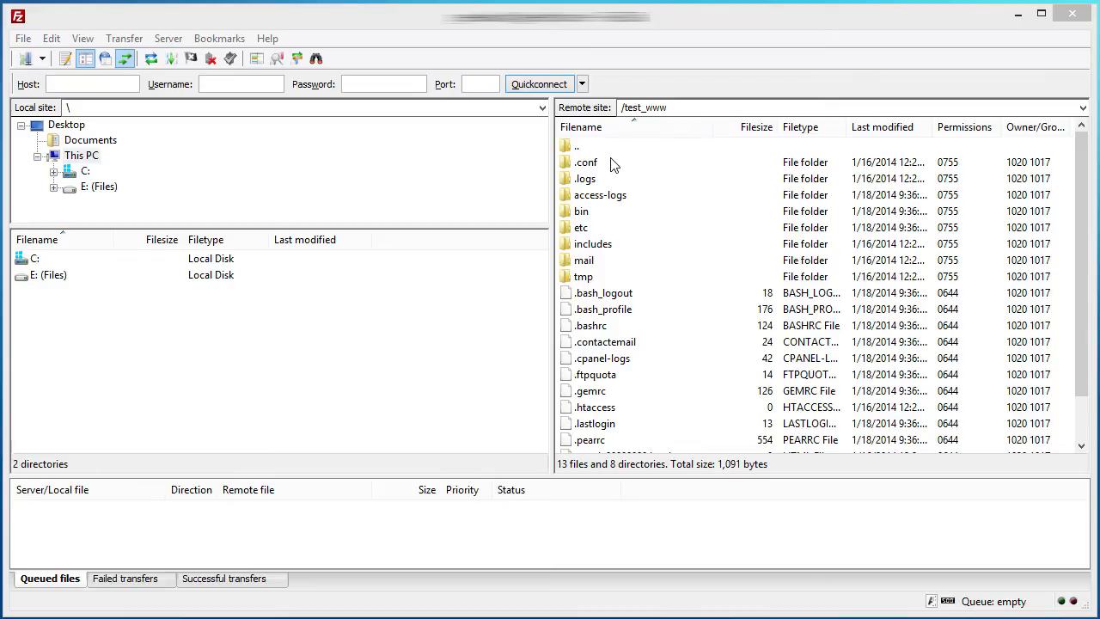
pyautogui.moveTo(633, 397)
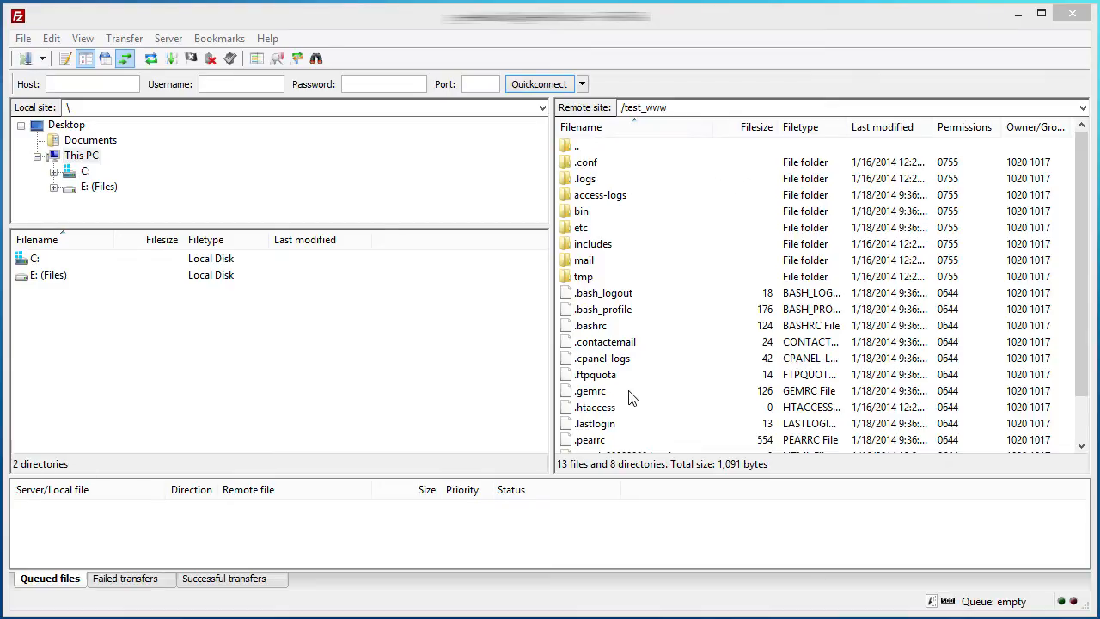
pyautogui.moveTo(760, 265)
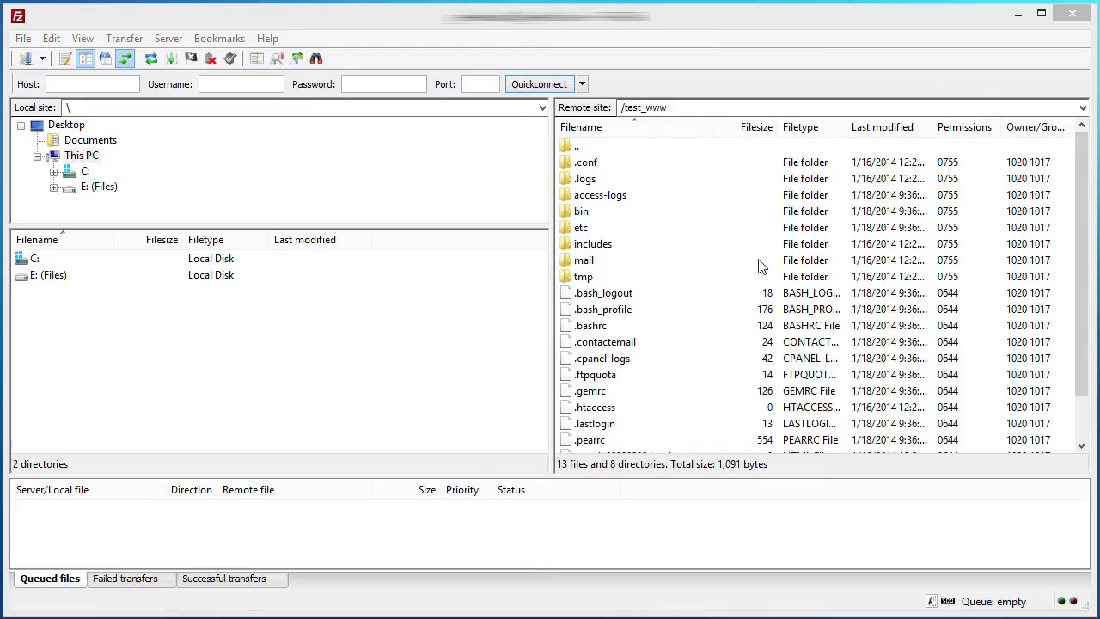
pyautogui.moveTo(509, 194)
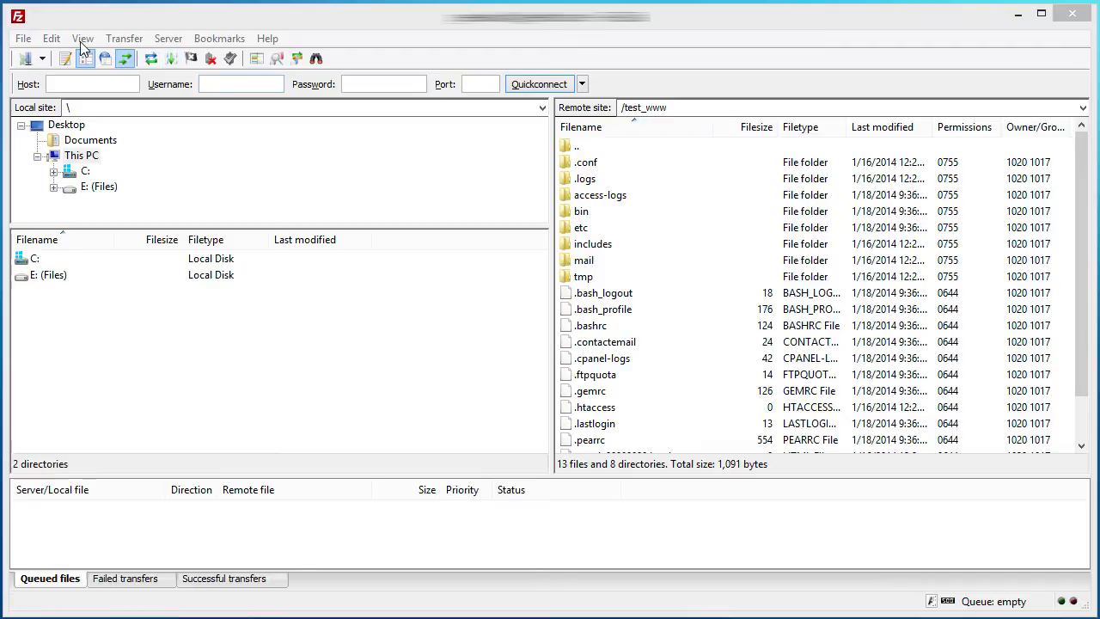
# Bring up the Directory listing filters dialog from the toolbar.
pyautogui.click(82, 37)
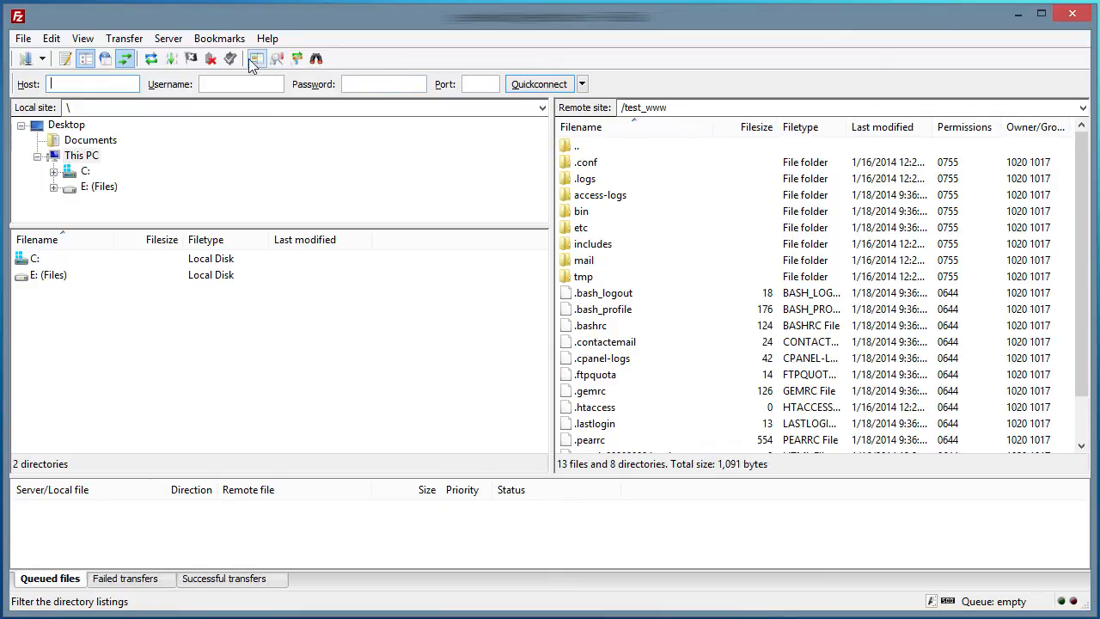
pyautogui.moveTo(256, 58)
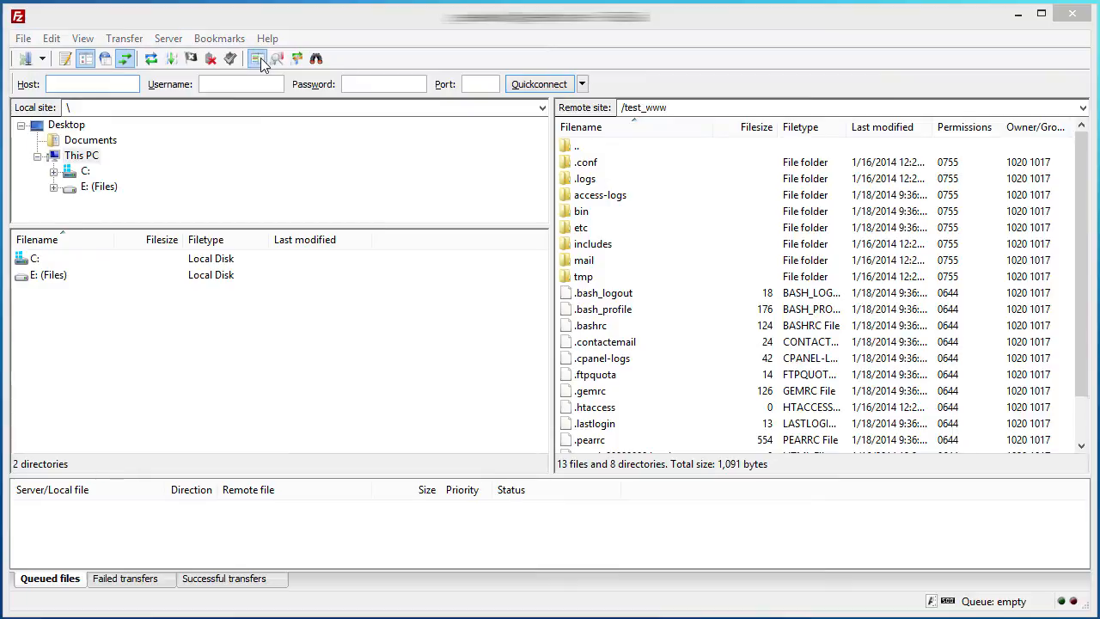
pyautogui.click(258, 58)
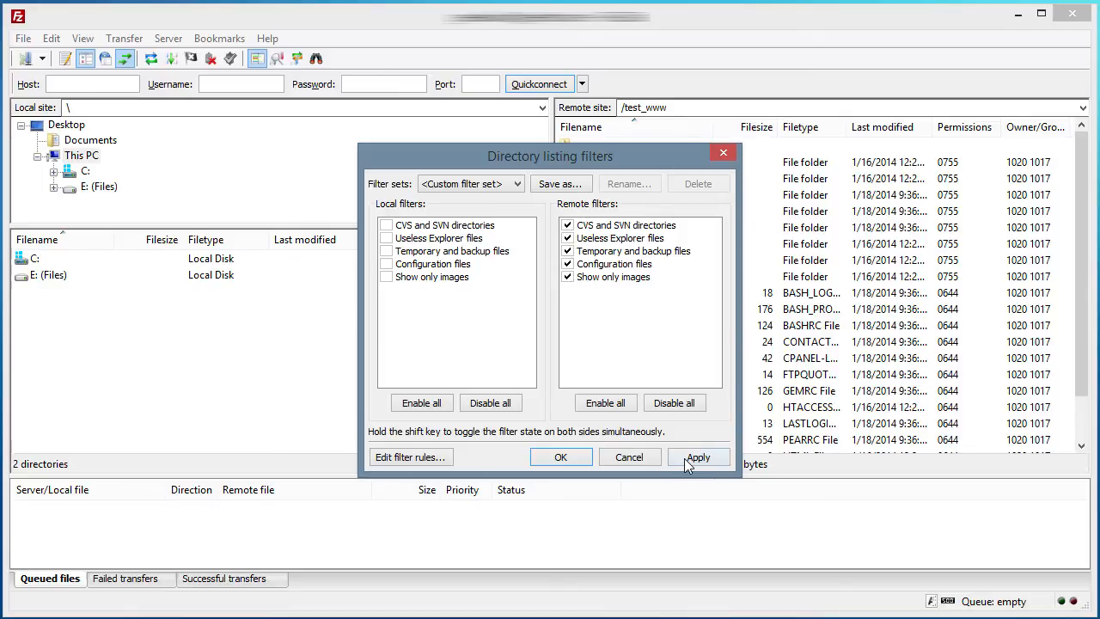
# Disable all remote filters and enter the filter rules editor.
pyautogui.click(698, 457)
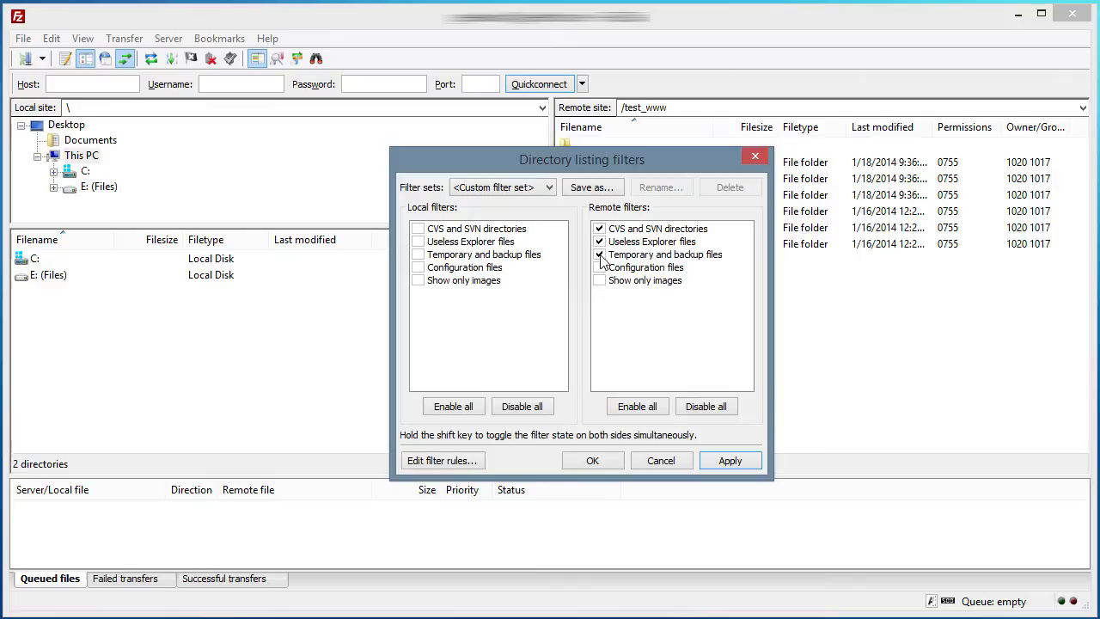
pyautogui.click(705, 406)
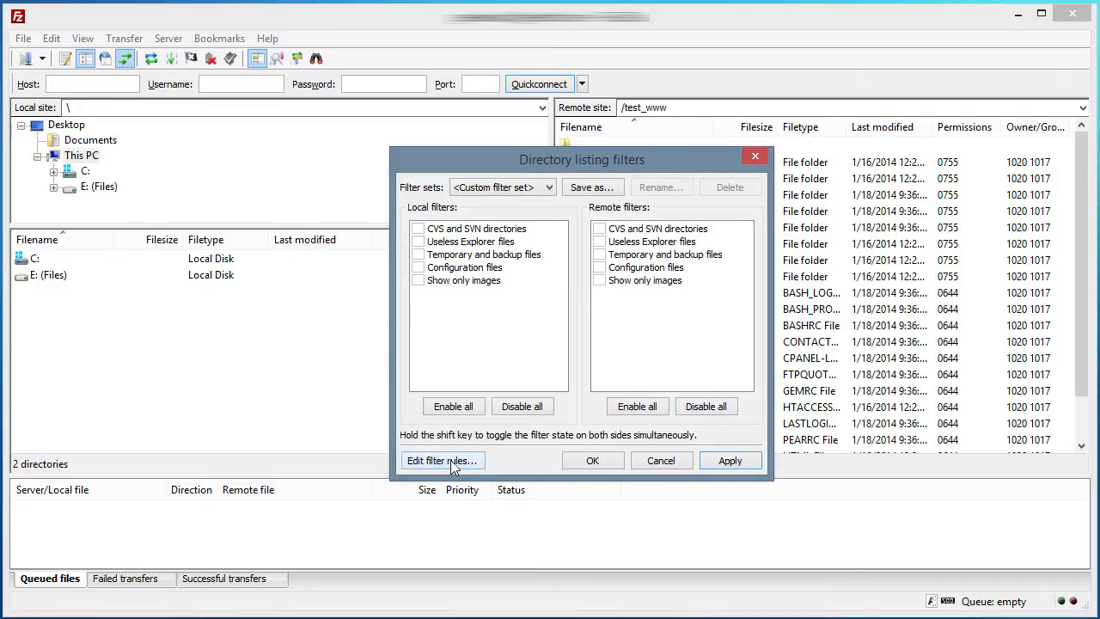
pyautogui.click(440, 460)
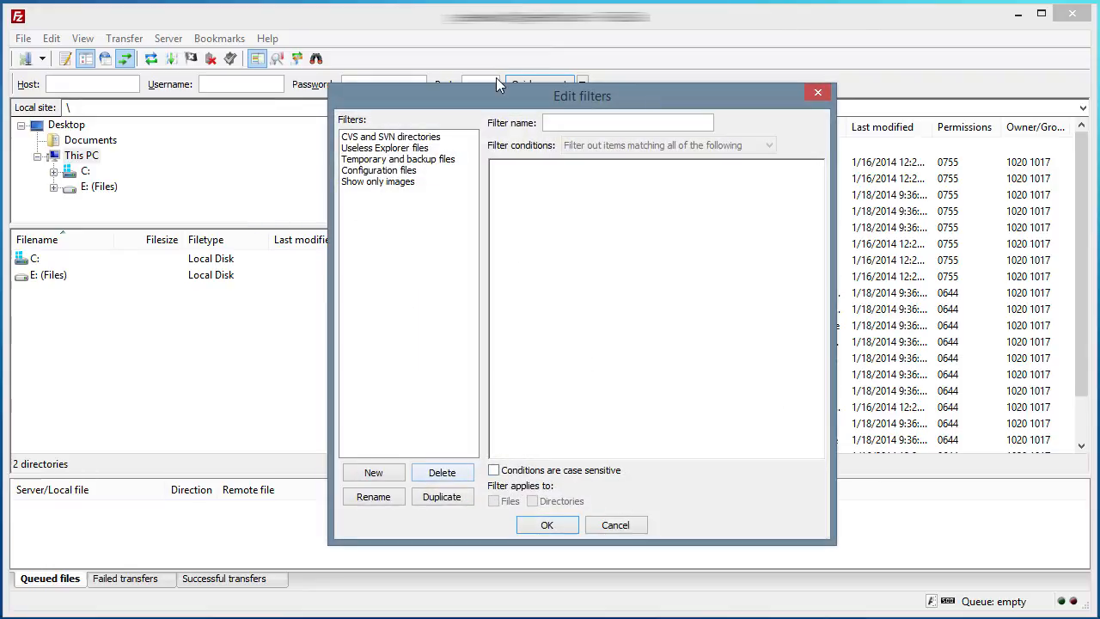
# Create a new filter named 'Custom' that filters out items matching any condition.
pyautogui.click(373, 471)
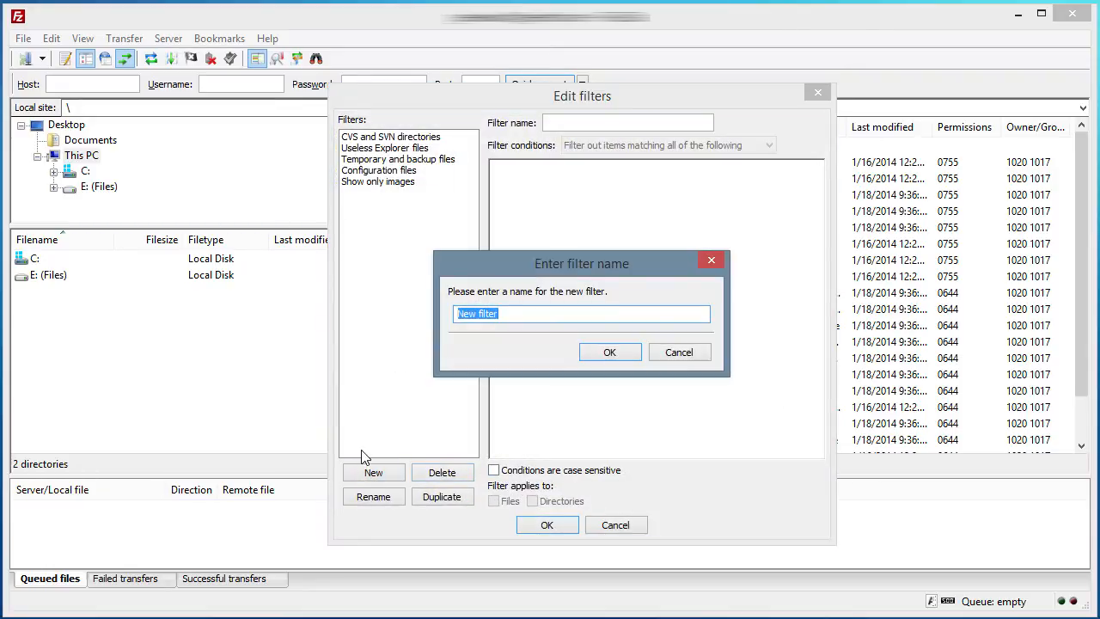
pyautogui.write('Custom')
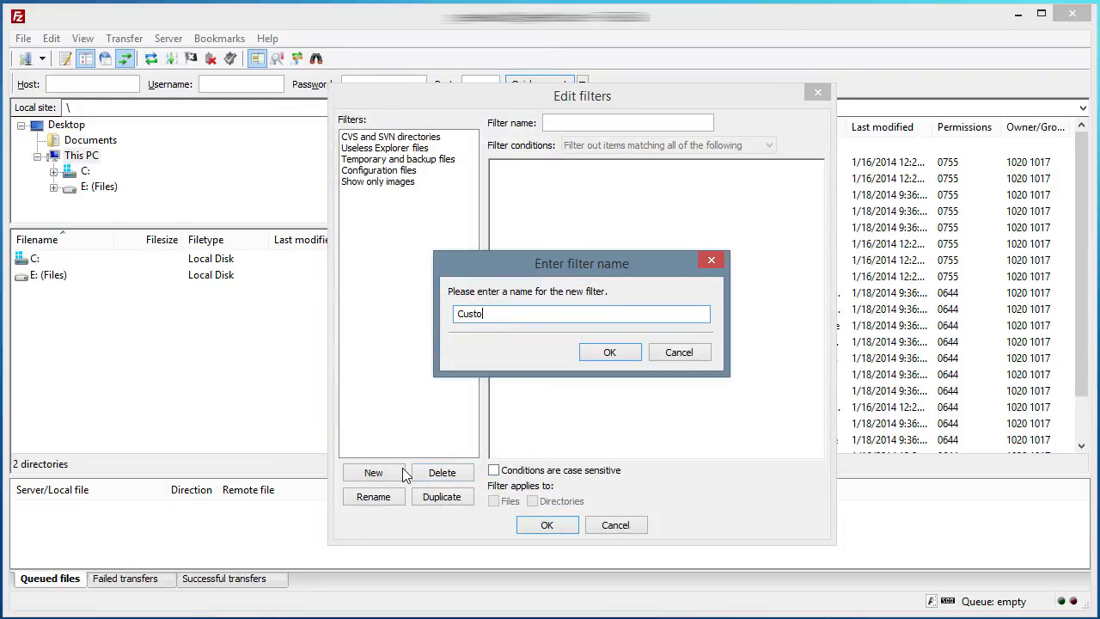
pyautogui.click(608, 350)
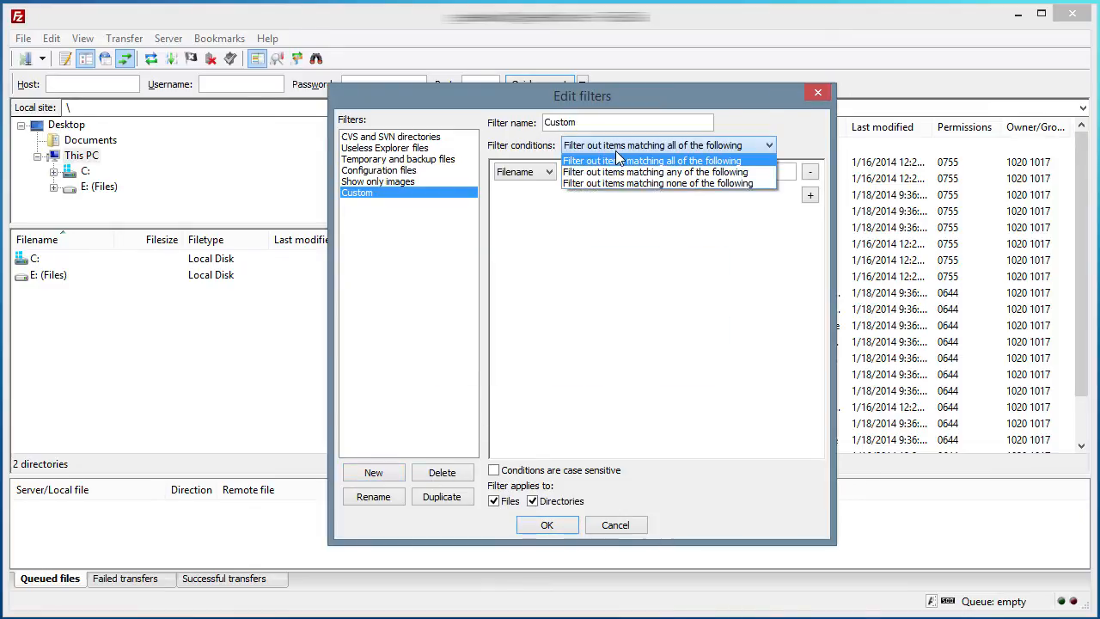
pyautogui.moveTo(660, 172)
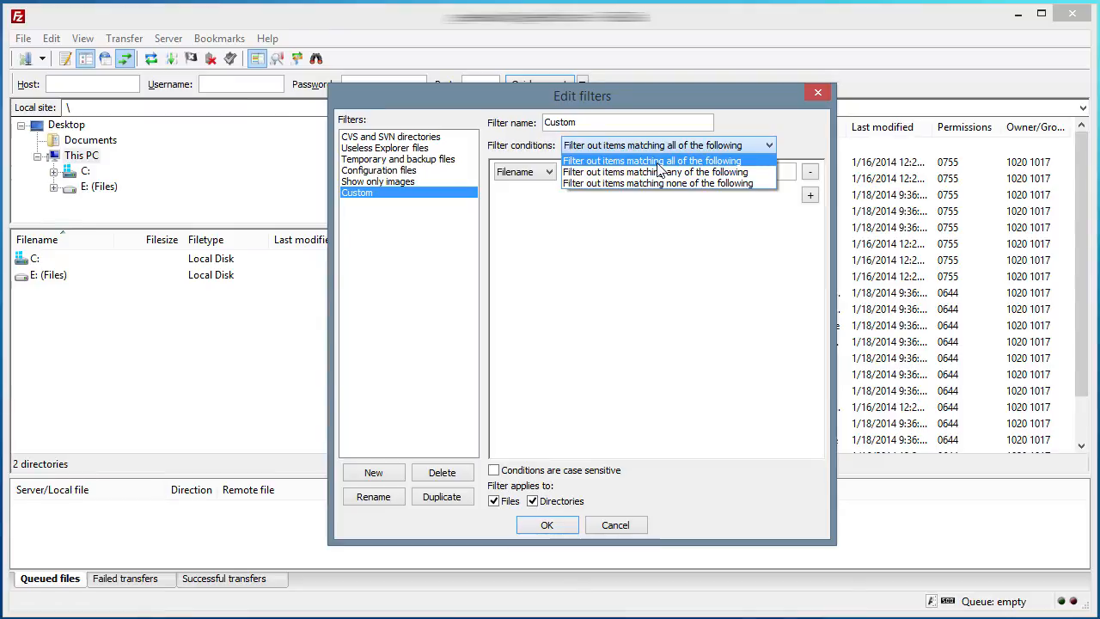
pyautogui.moveTo(657, 172)
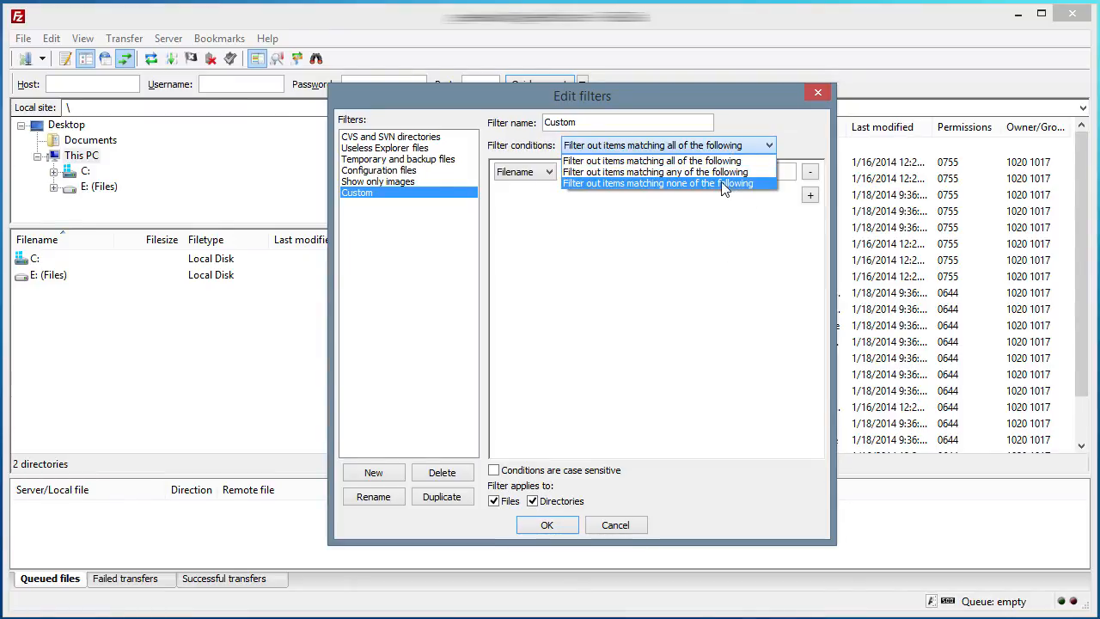
pyautogui.click(656, 172)
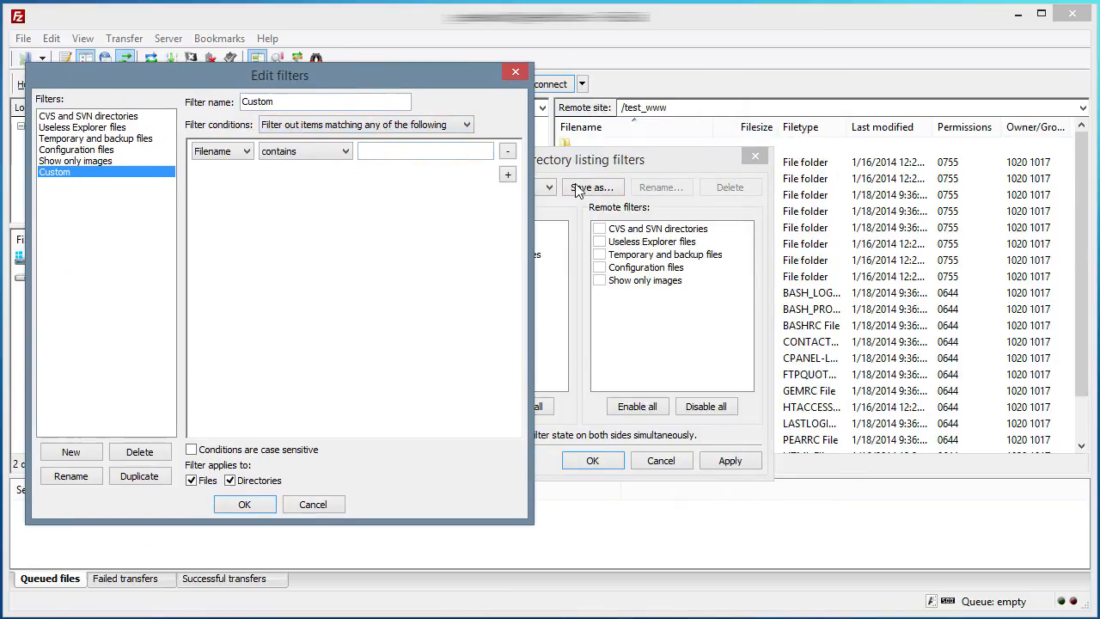
# Add conditions: name begins with '.', begins with 'google', and equals 'tmp'.
pyautogui.click(306, 152)
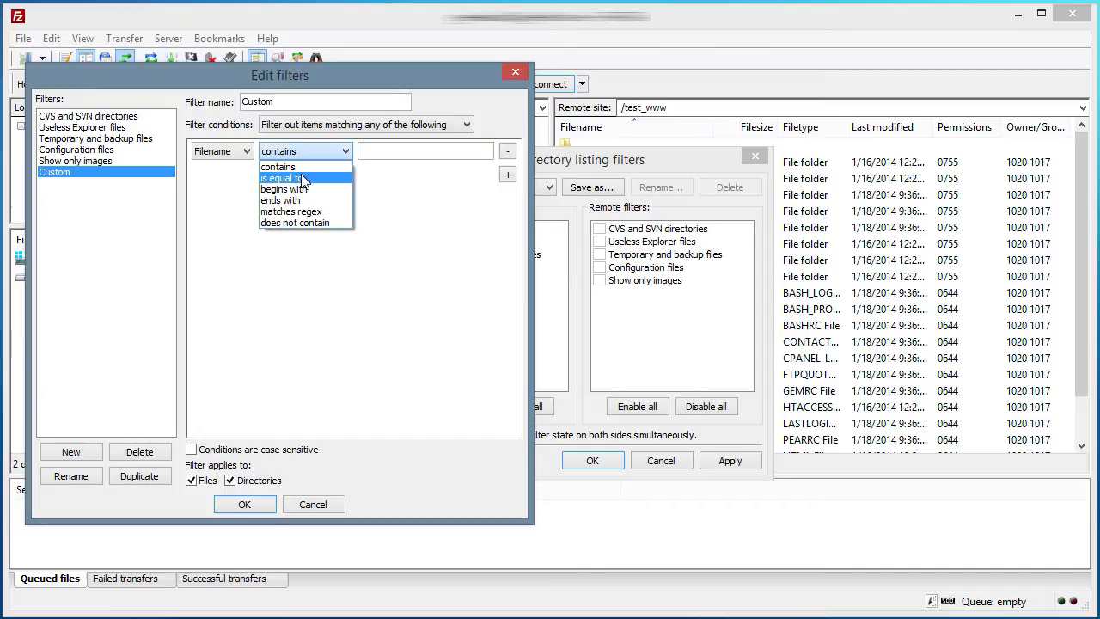
pyautogui.click(285, 188)
pyautogui.write('.')
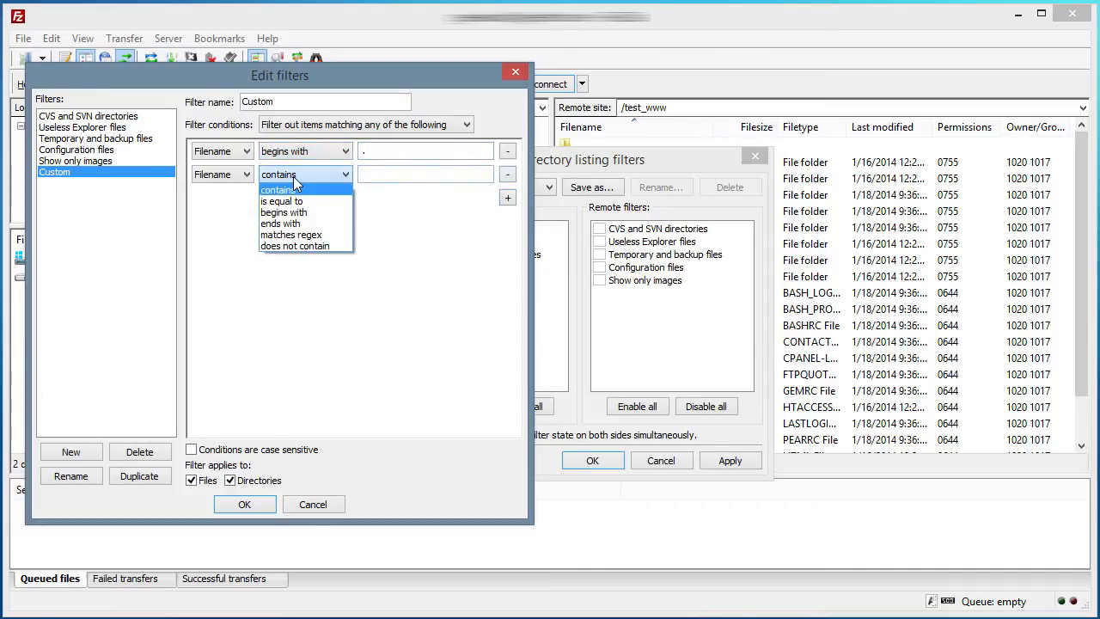
pyautogui.click(284, 212)
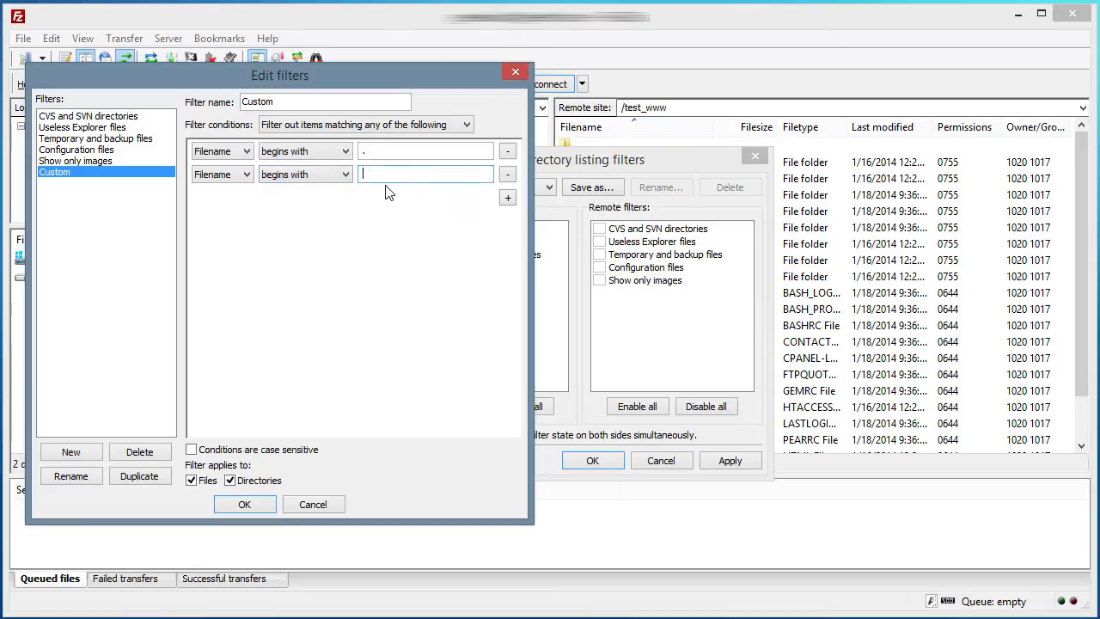
pyautogui.write('google')
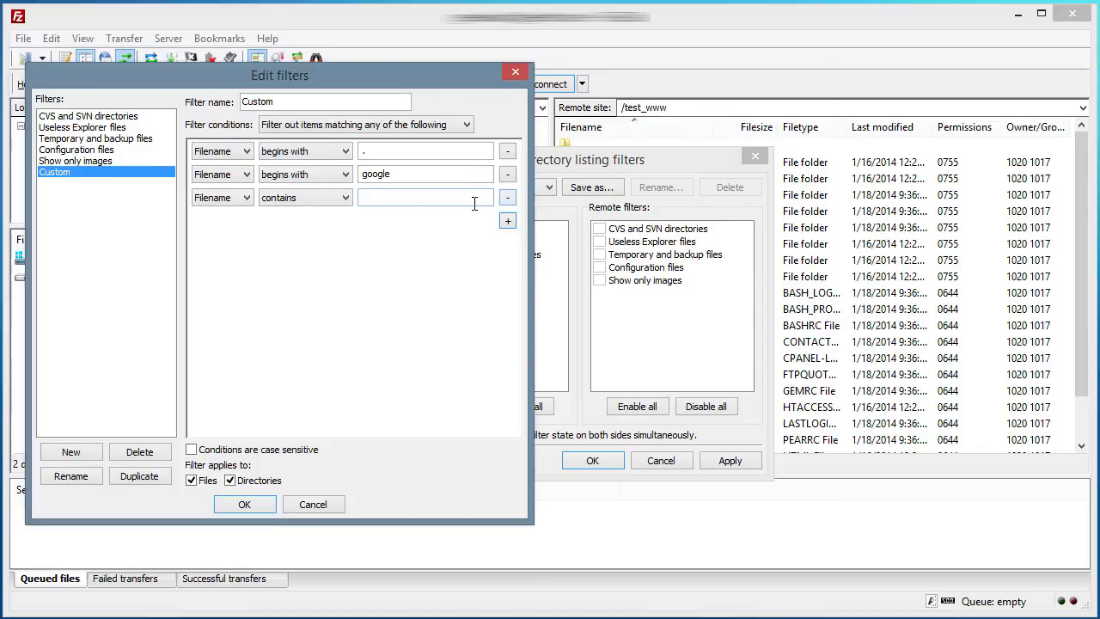
pyautogui.click(304, 196)
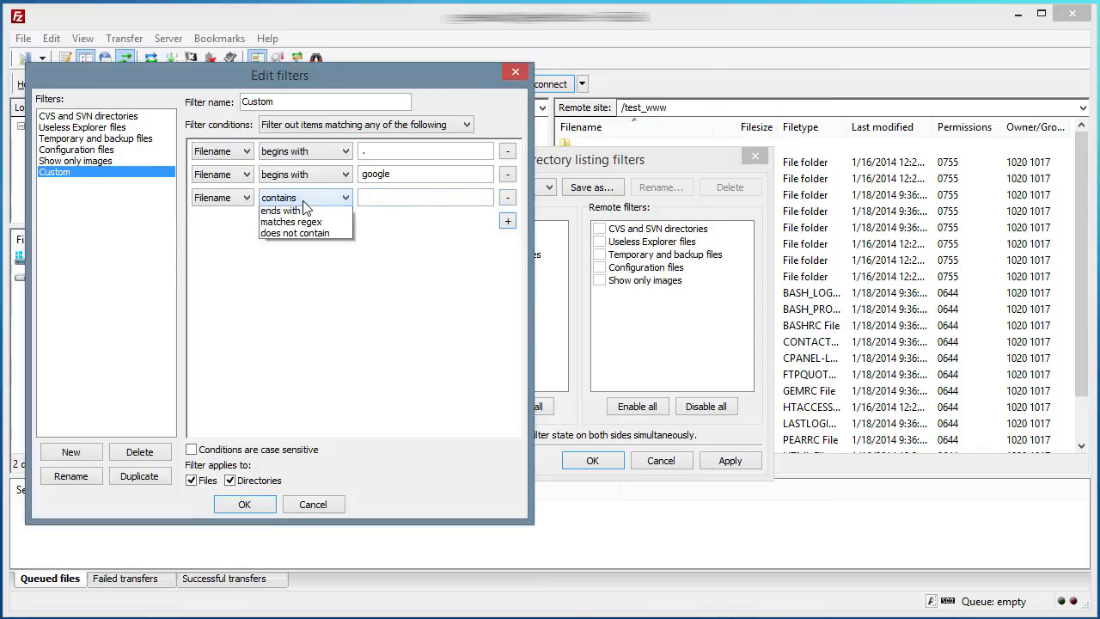
pyautogui.click(283, 195)
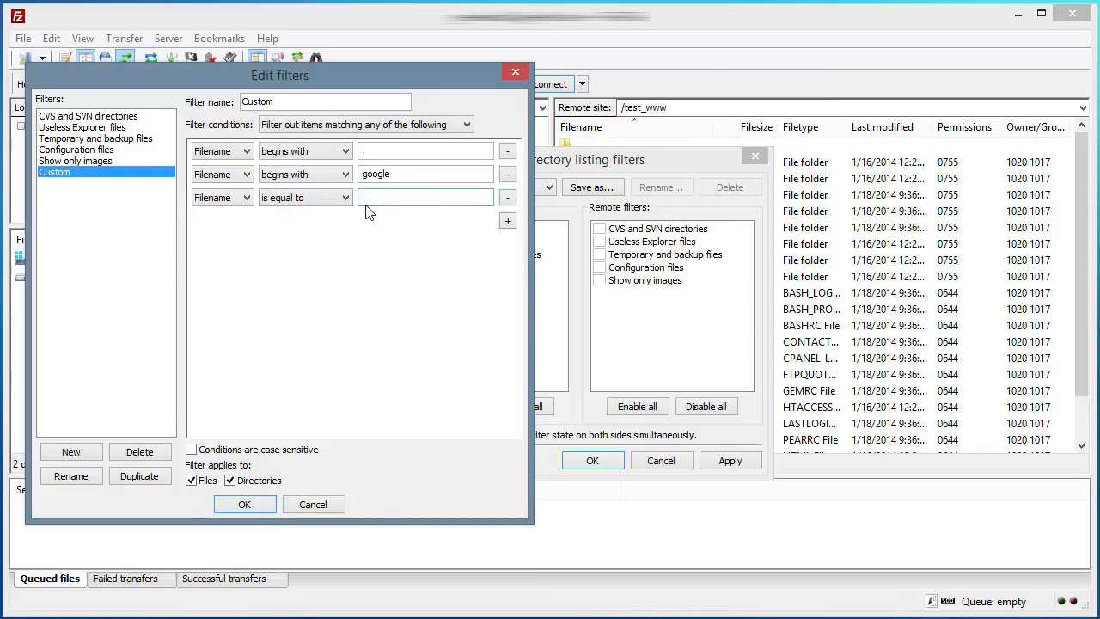
pyautogui.write('tmp')
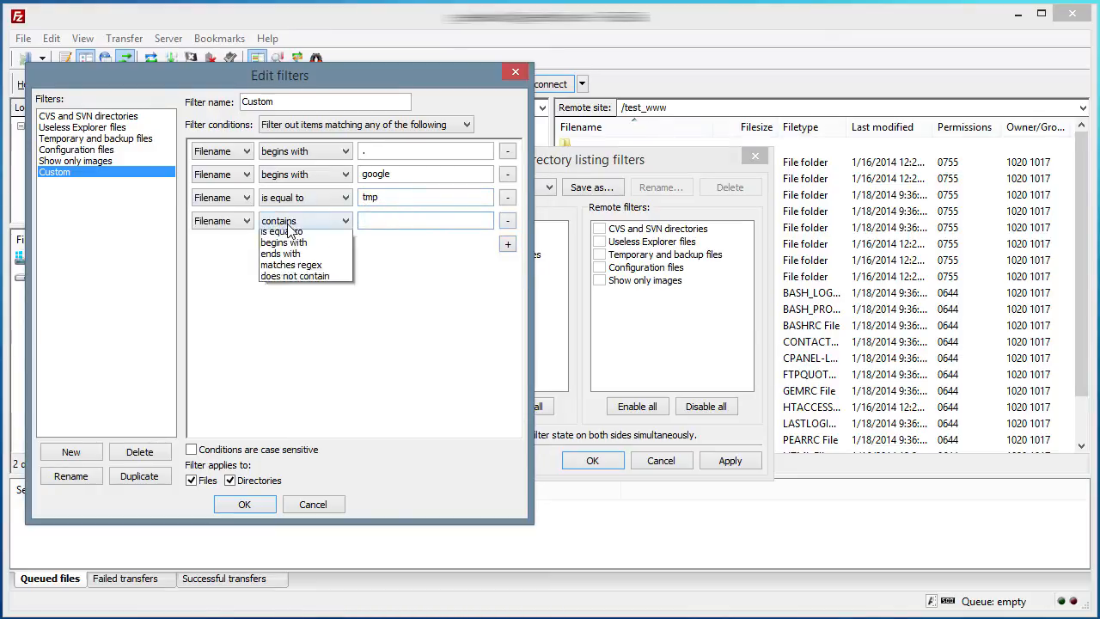
# Add 'bin' plus contains rules for mail, access-logs, etc, and make conditions case sensitive.
pyautogui.click(282, 230)
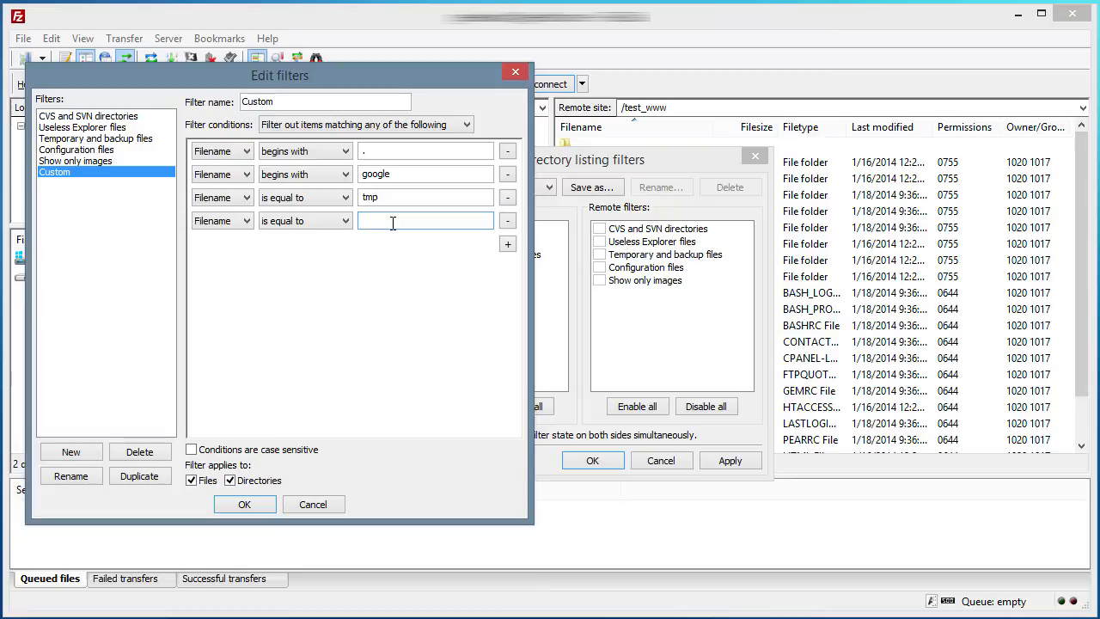
pyautogui.write('bin')
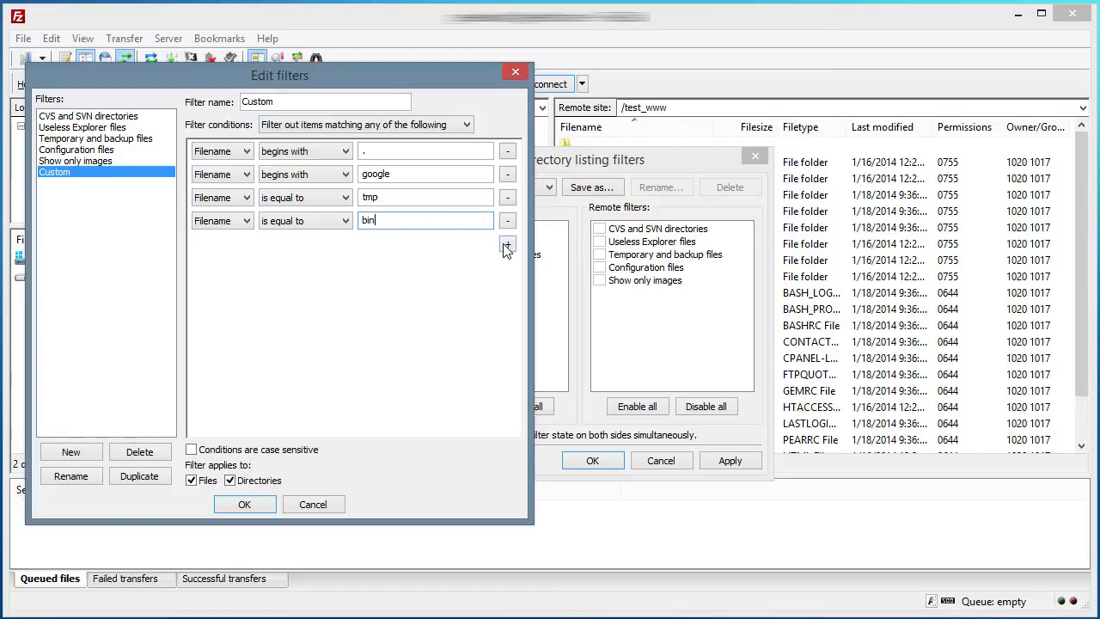
pyautogui.click(507, 245)
pyautogui.write('etc')
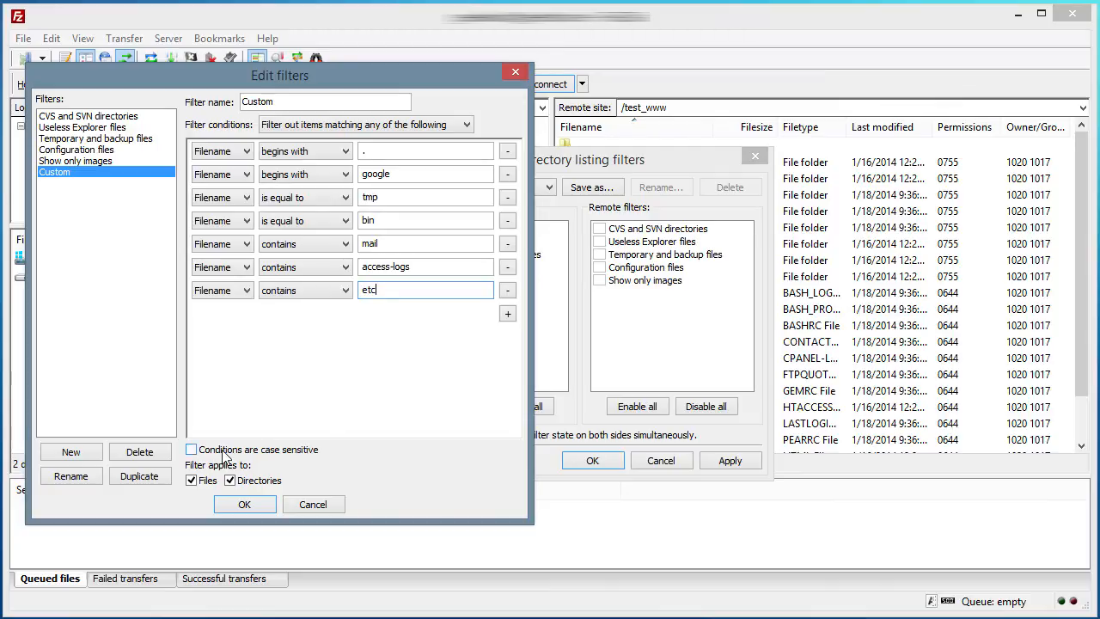
pyautogui.click(191, 451)
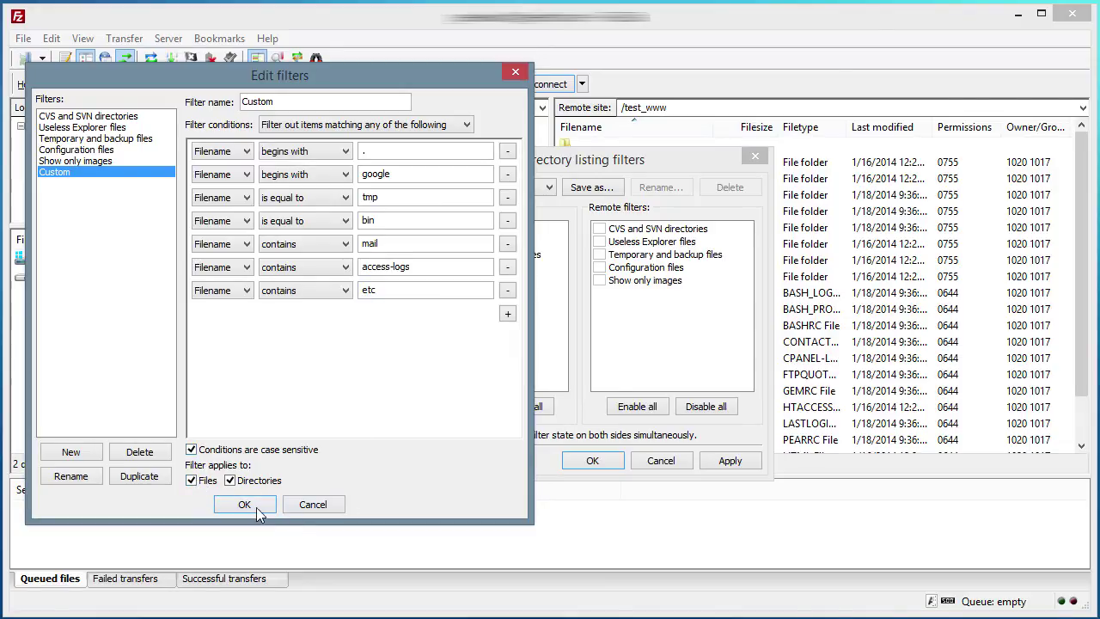
# Save Custom, enable it under Remote filters and apply it to the listing.
pyautogui.click(244, 503)
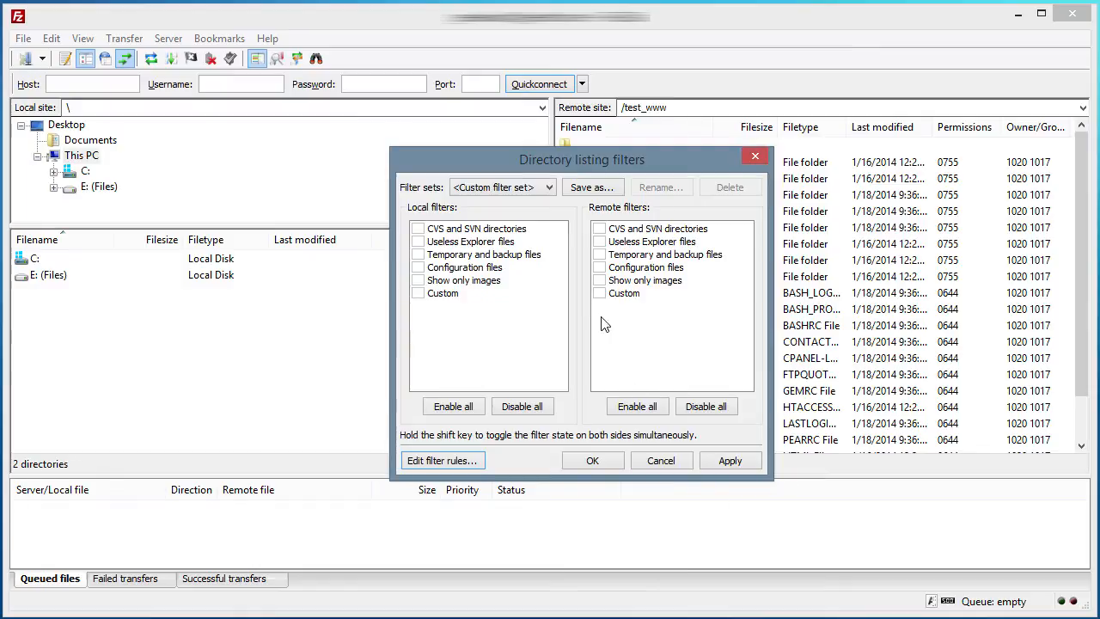
pyautogui.click(598, 293)
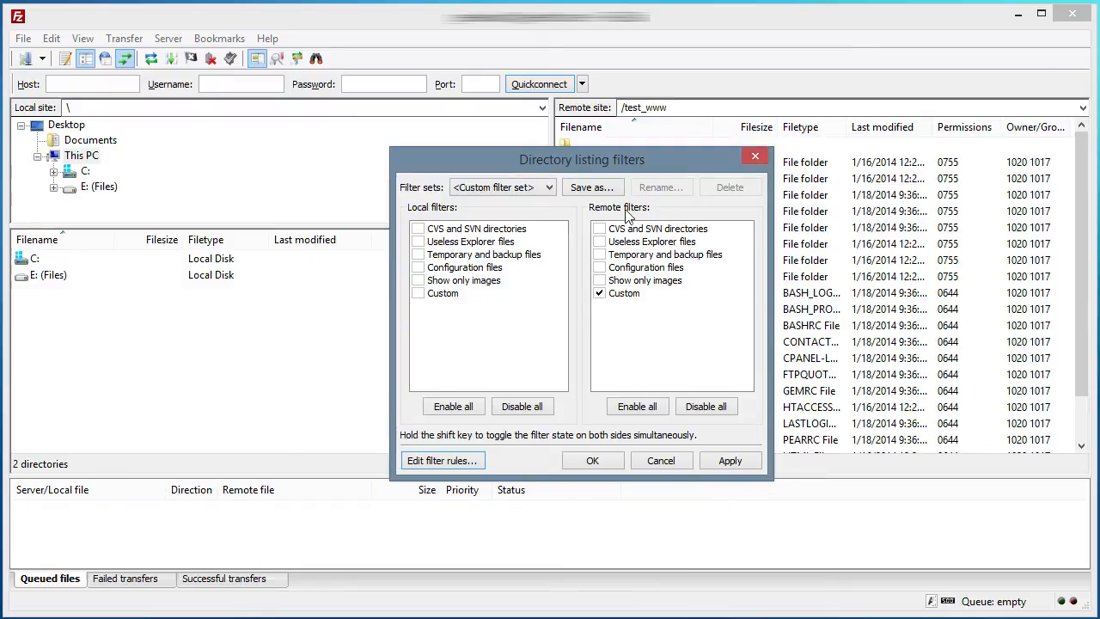
pyautogui.moveTo(533, 361)
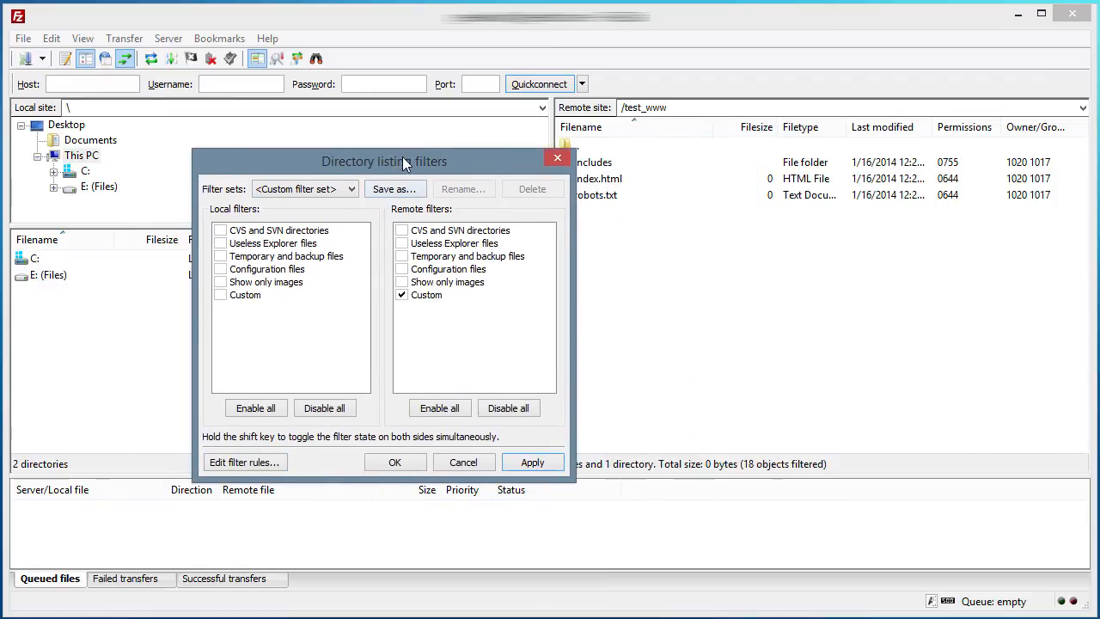
pyautogui.moveTo(404, 162); pyautogui.dragTo(300, 163)
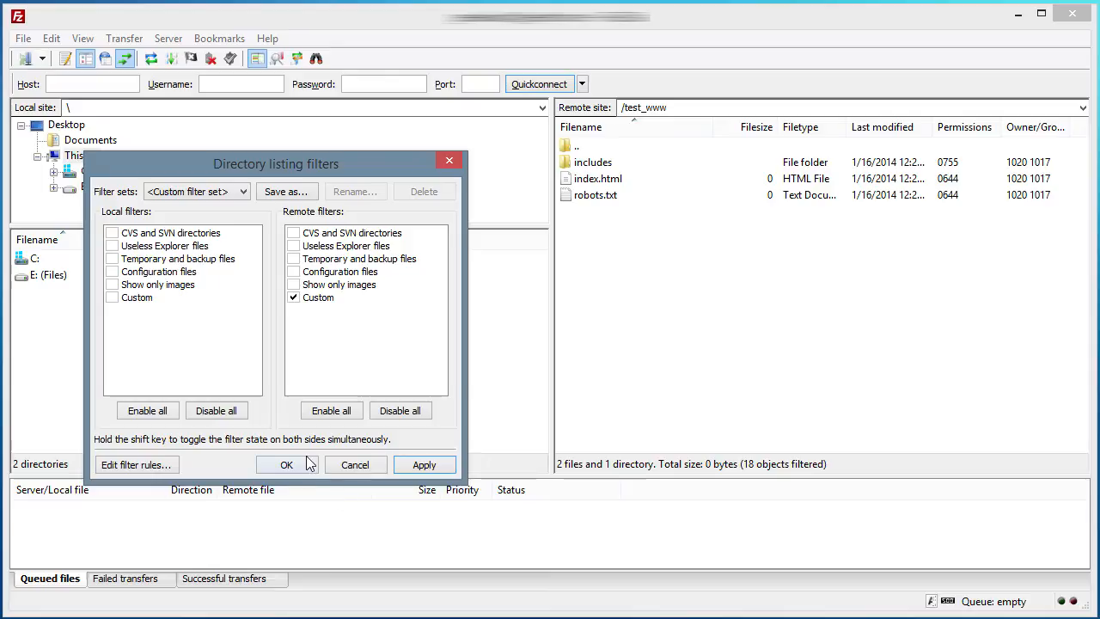
pyautogui.click(285, 464)
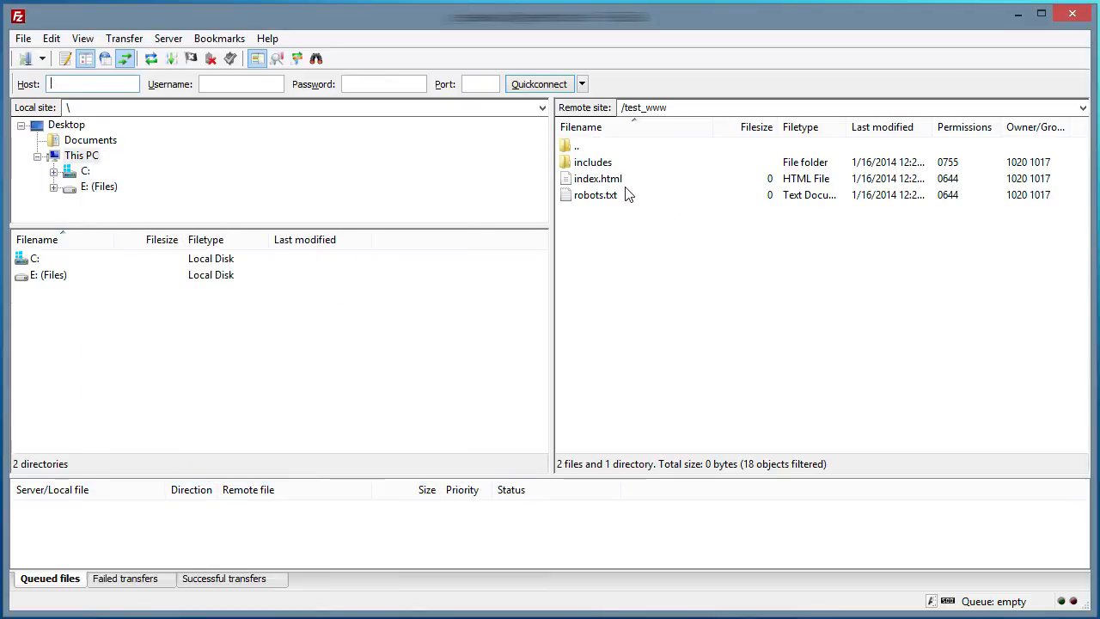
pyautogui.moveTo(605, 175)
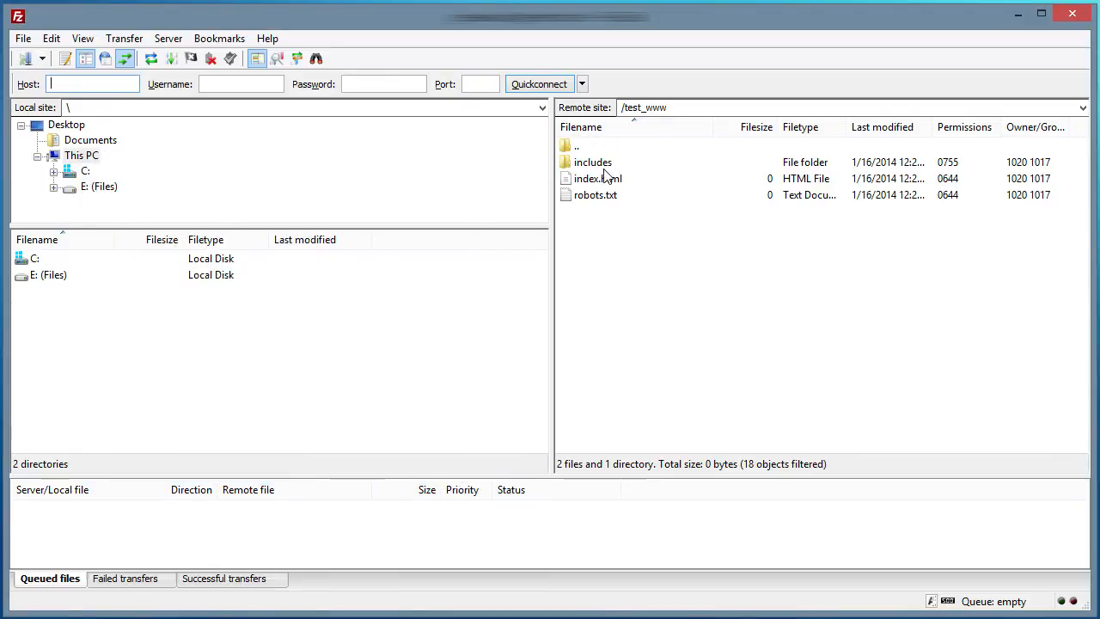
pyautogui.moveTo(258, 58)
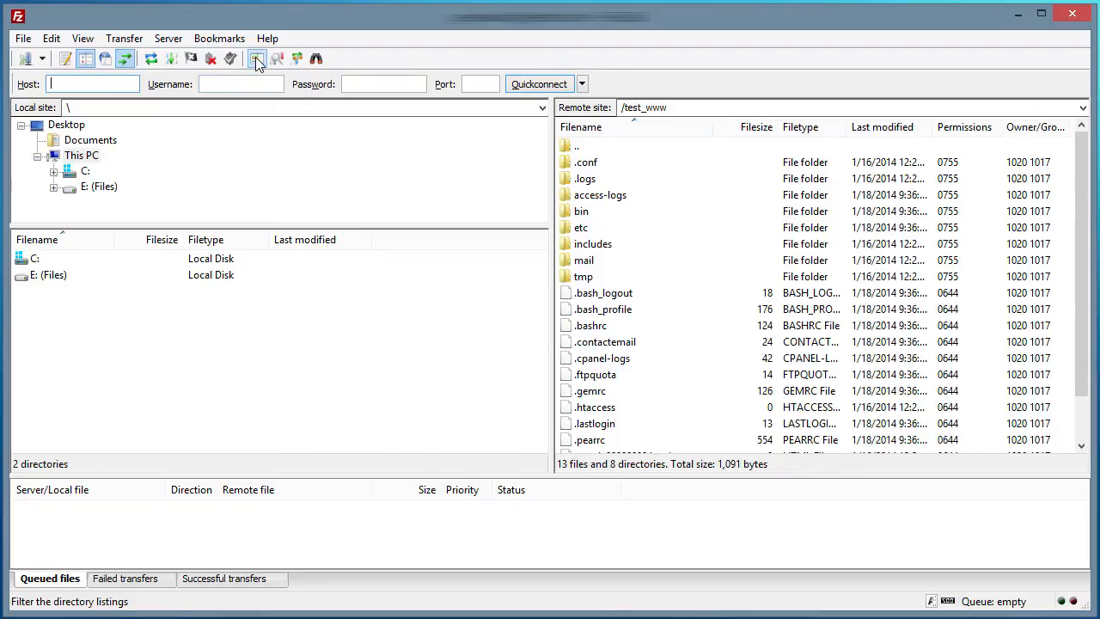
pyautogui.moveTo(267, 59)
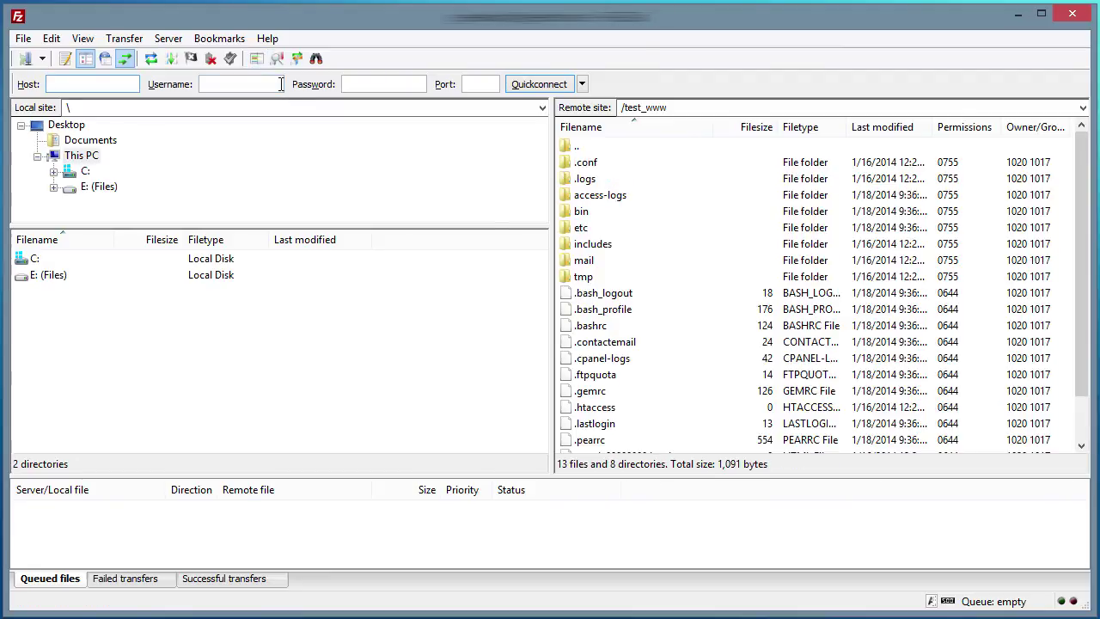
pyautogui.moveTo(210, 58)
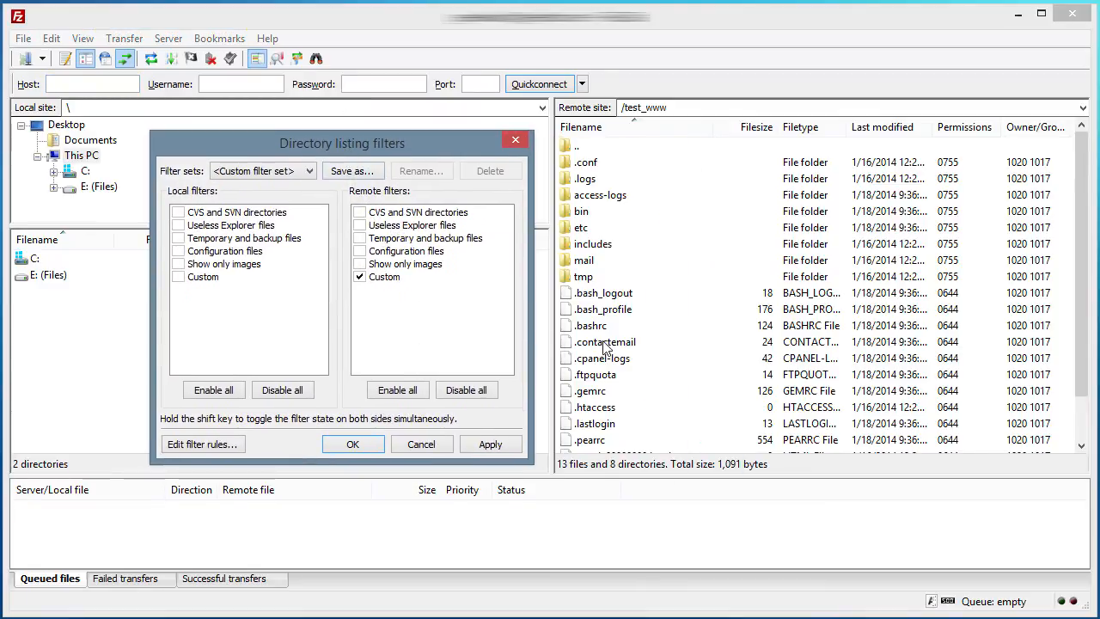
# Select the Custom remote filter, reopen the rules editor and start a new filter.
pyautogui.click(385, 277)
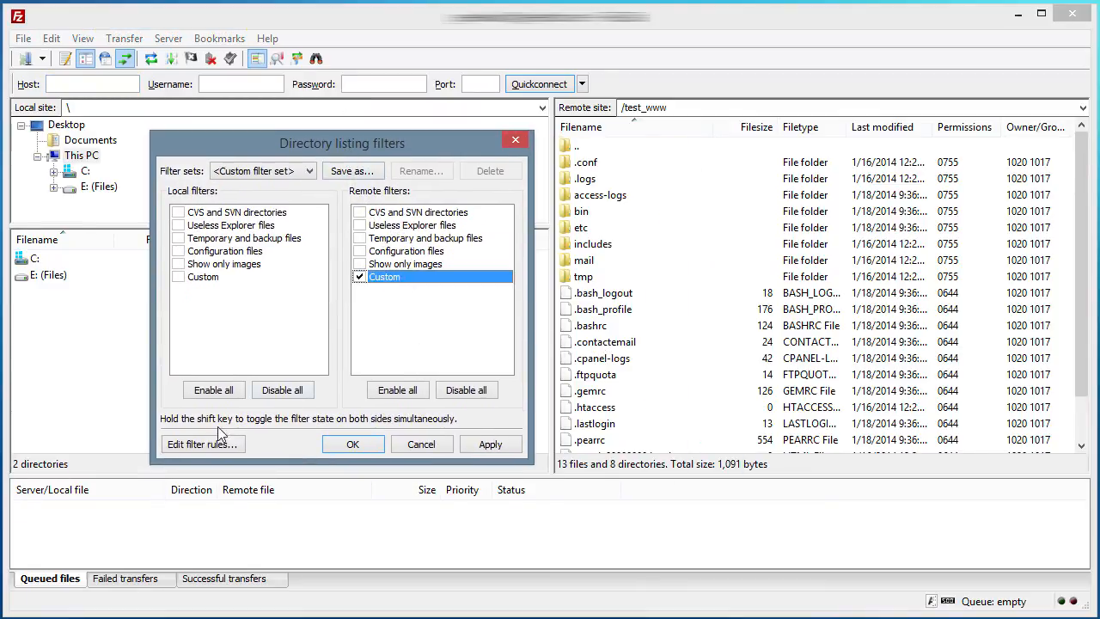
pyautogui.click(200, 443)
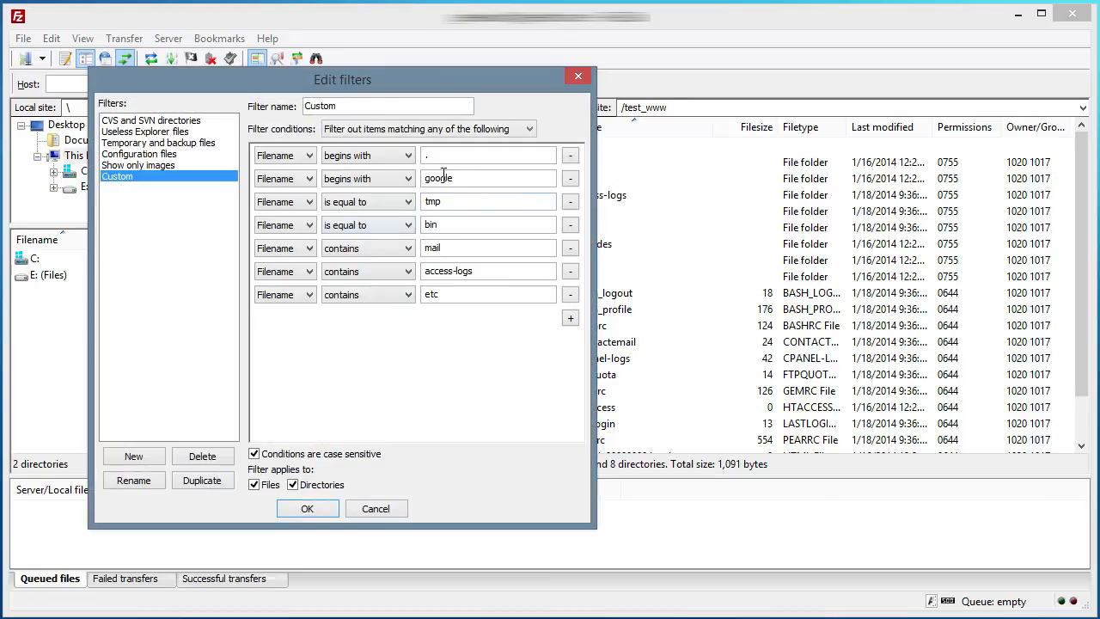
pyautogui.click(571, 154)
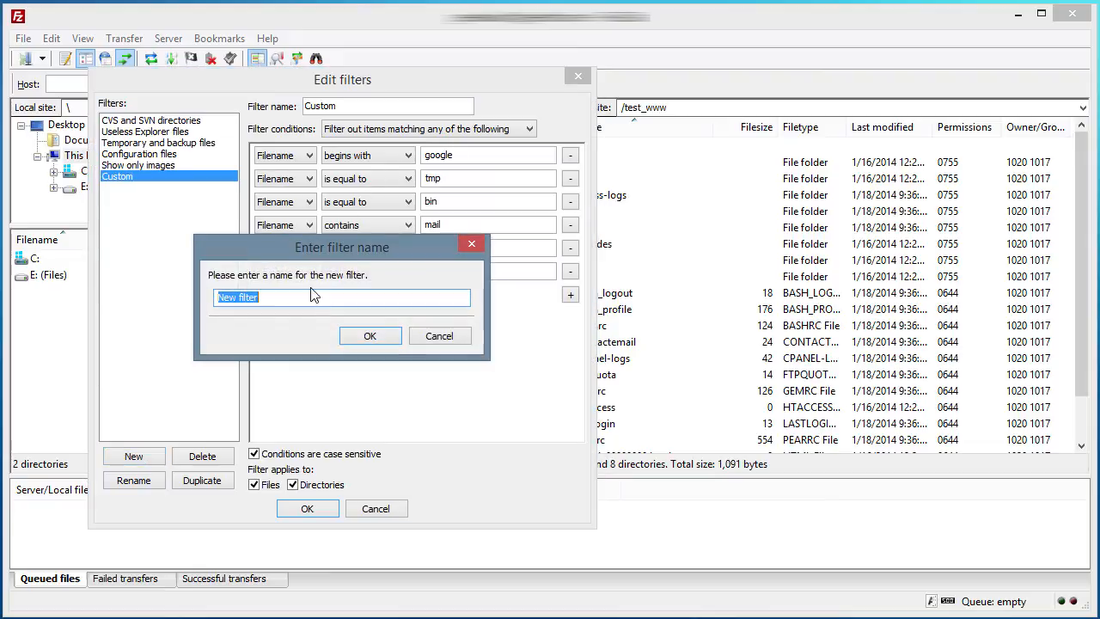
# Name the filter 'ht' with rules begins with '.' and does not contain 'htaccess', and save it.
pyautogui.write('ht')
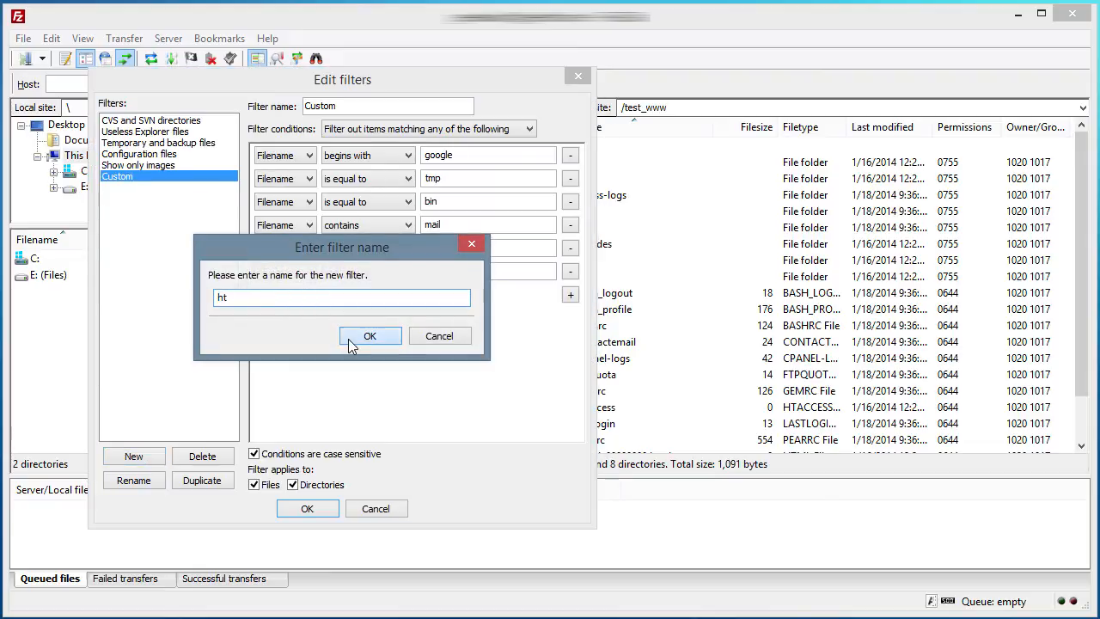
pyautogui.click(369, 335)
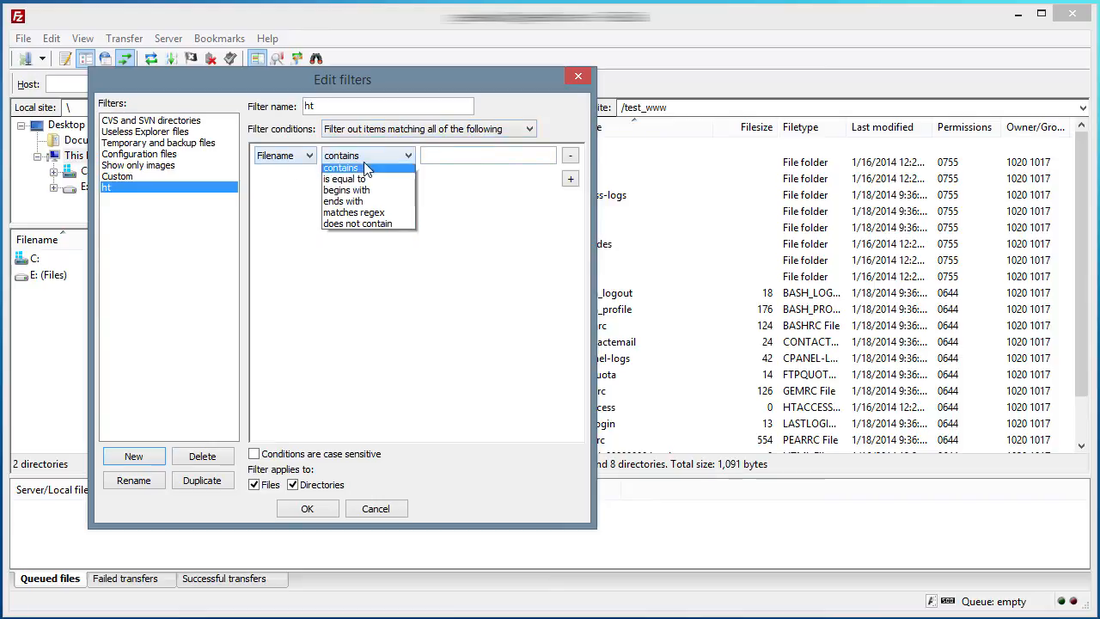
pyautogui.click(347, 189)
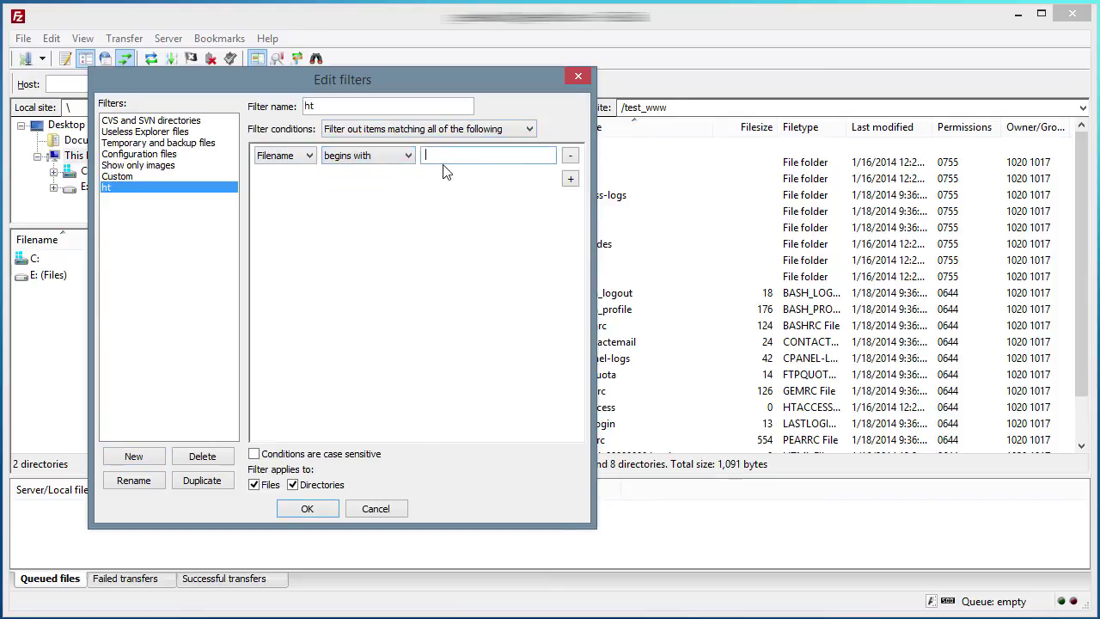
pyautogui.click(571, 177)
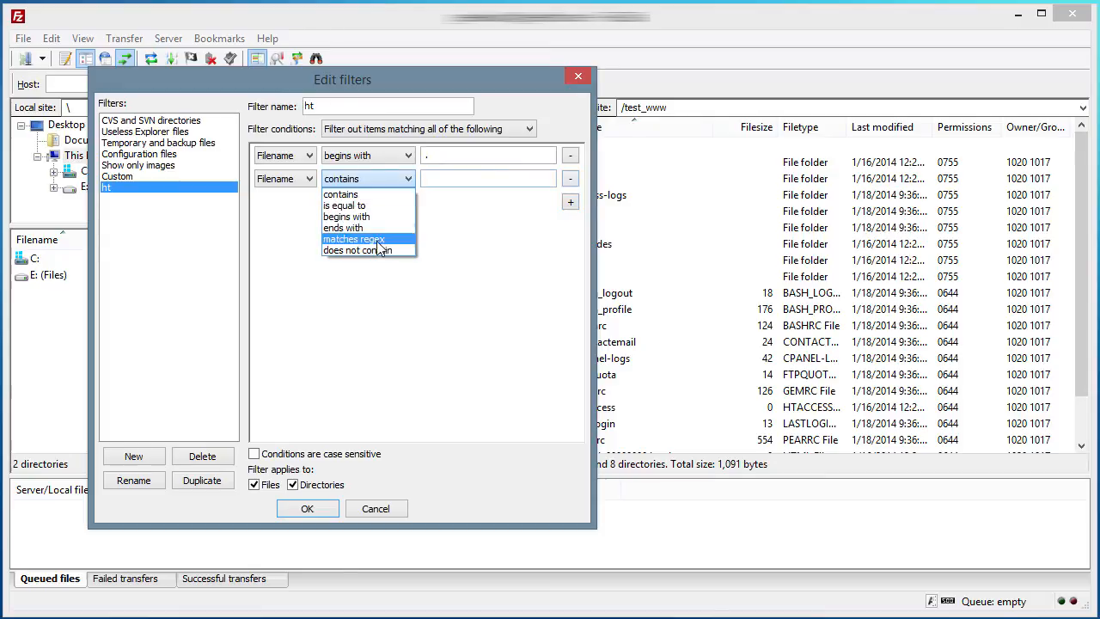
pyautogui.click(356, 251)
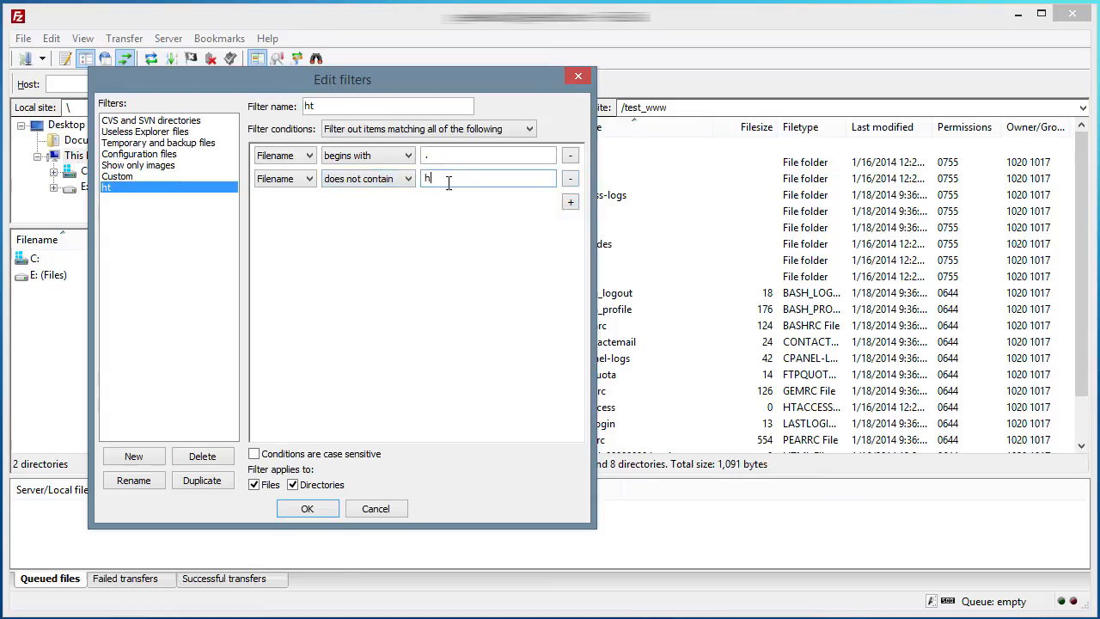
pyautogui.write('taccess')
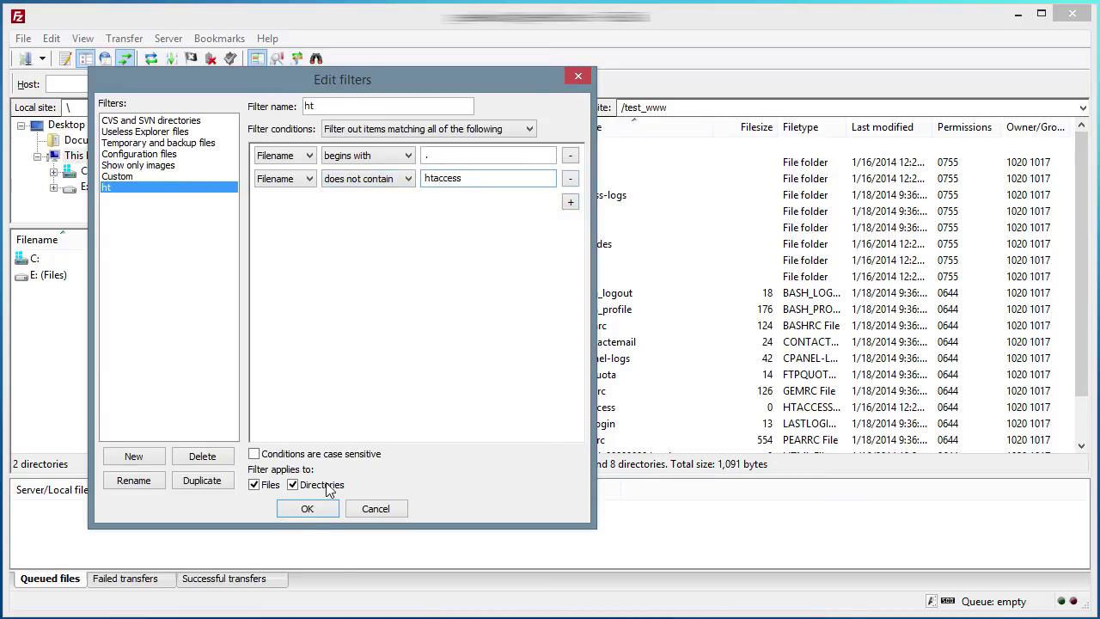
pyautogui.click(306, 509)
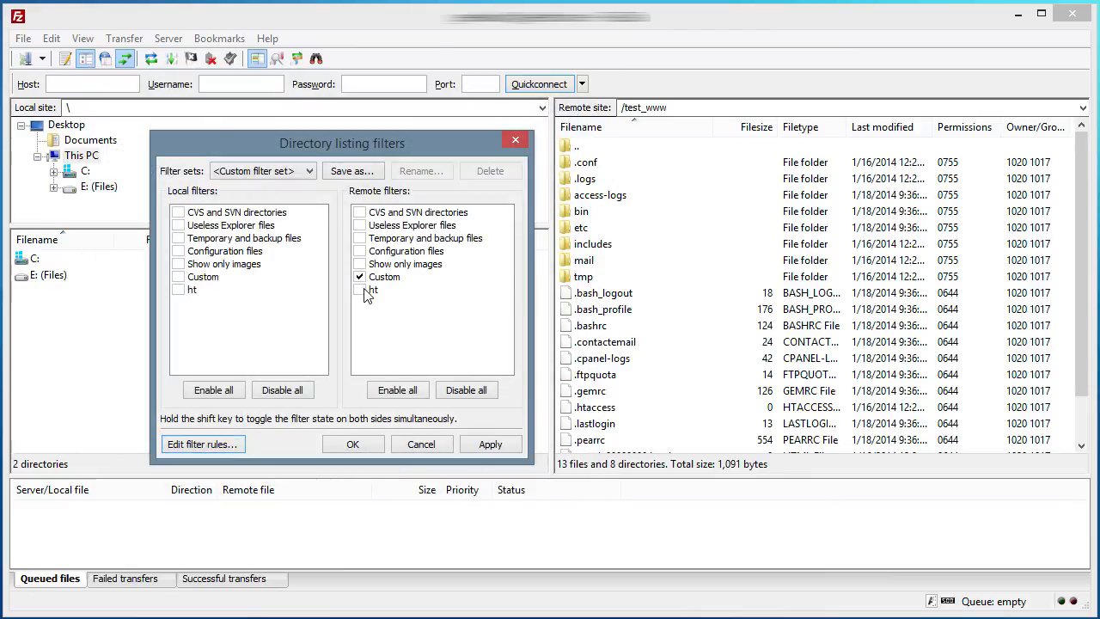
# Enable ht alongside Custom for remote files so .htaccess reappears in the listing.
pyautogui.click(352, 444)
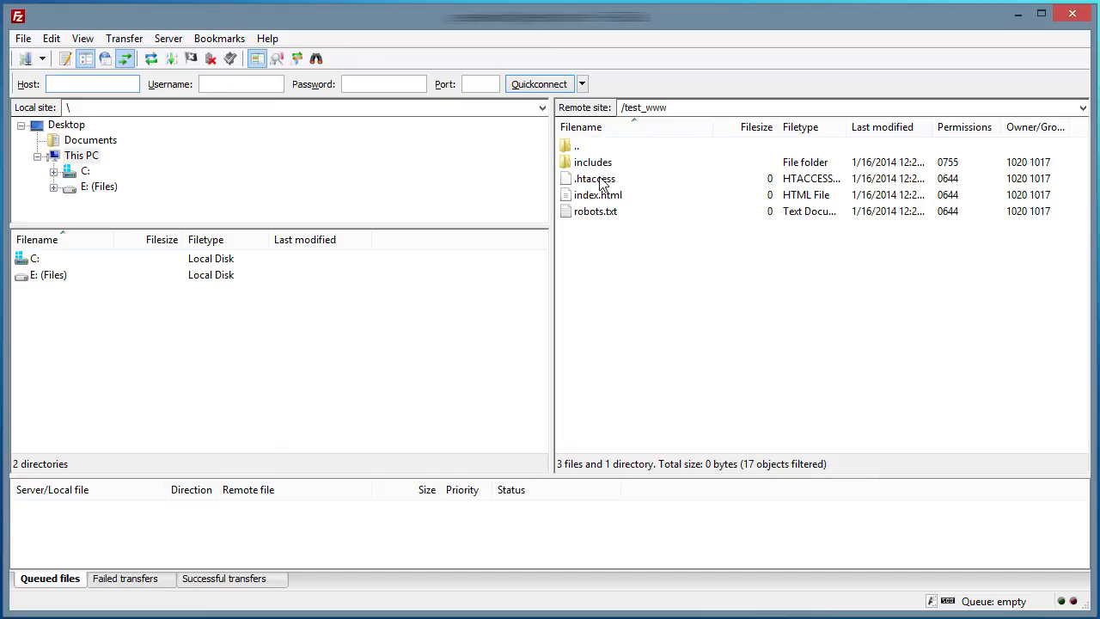
pyautogui.click(93, 82)
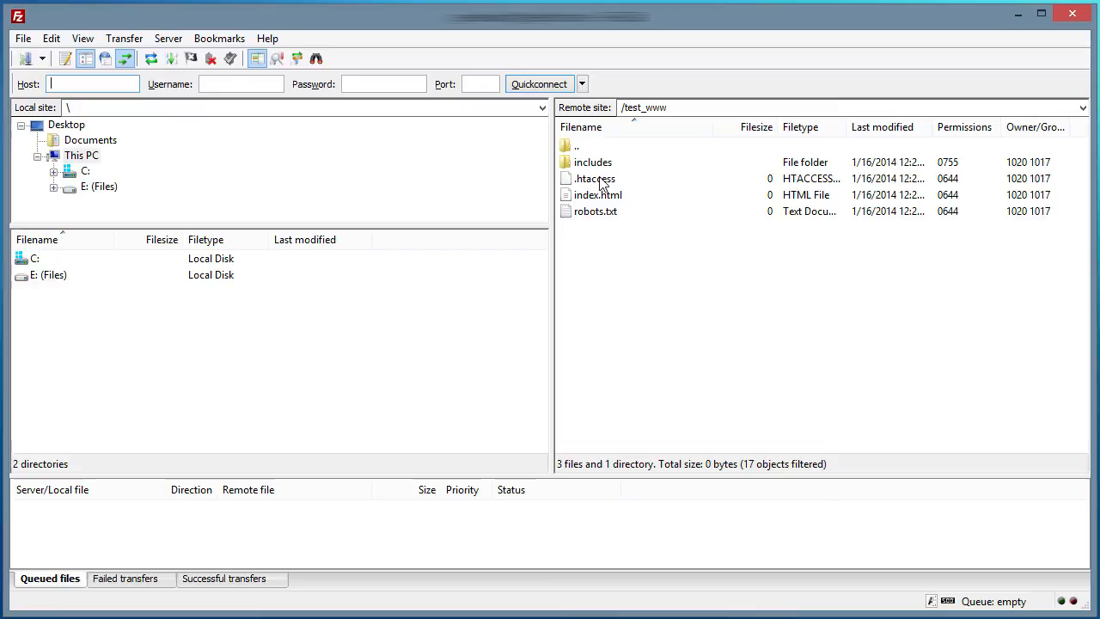